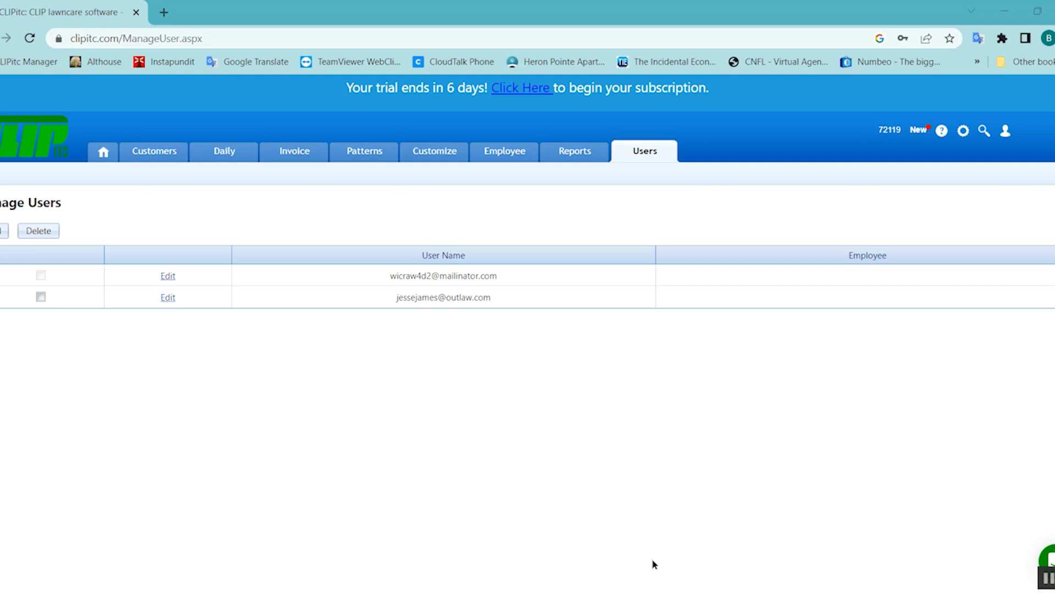
{"action": "mouse_move", "coordinate": [357, 303]}
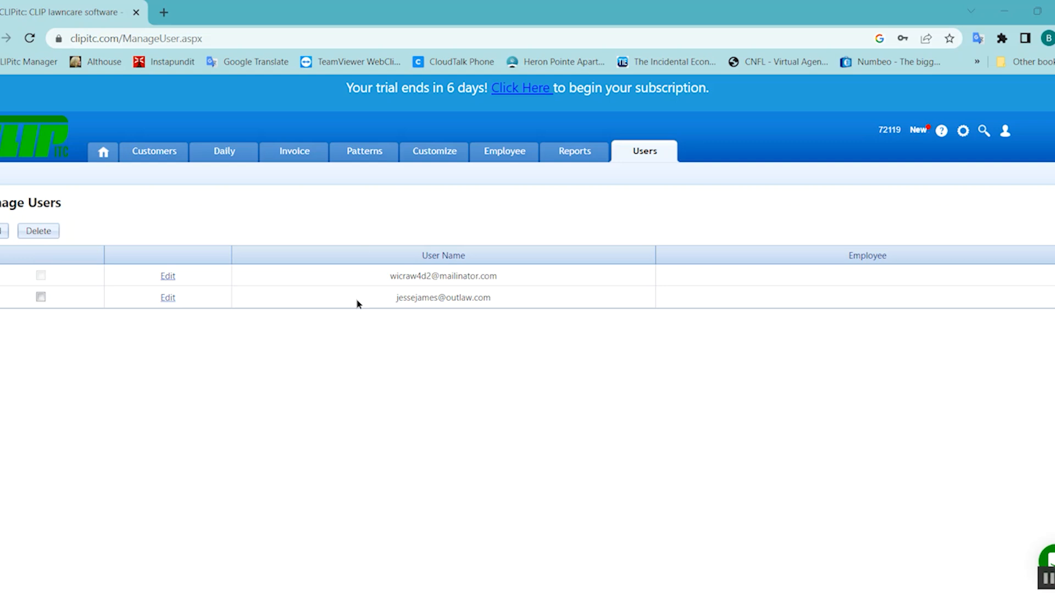
{"action": "mouse_move", "coordinate": [421, 244]}
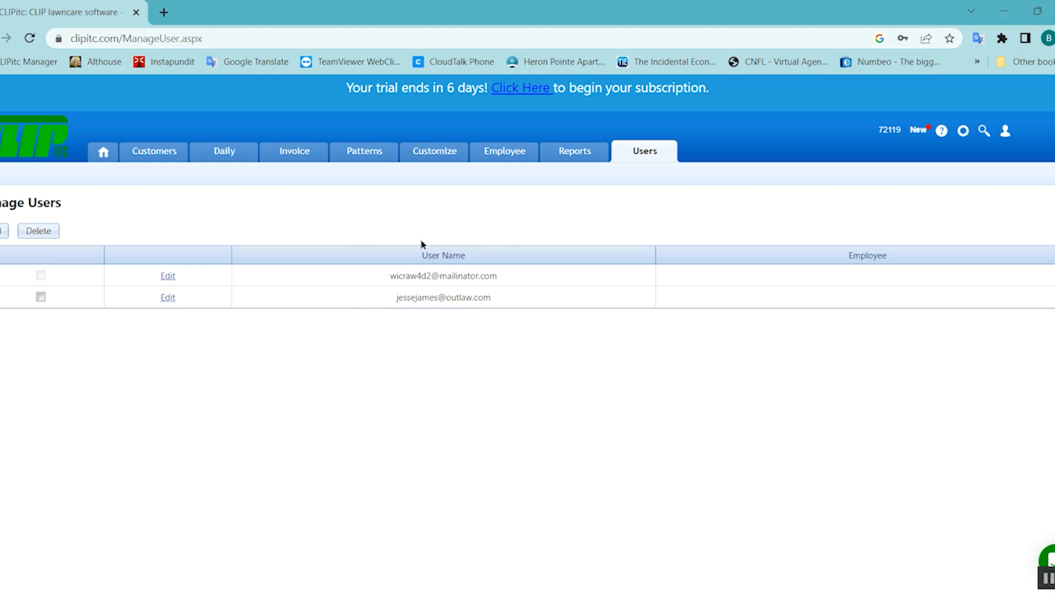
{"action": "mouse_move", "coordinate": [503, 150]}
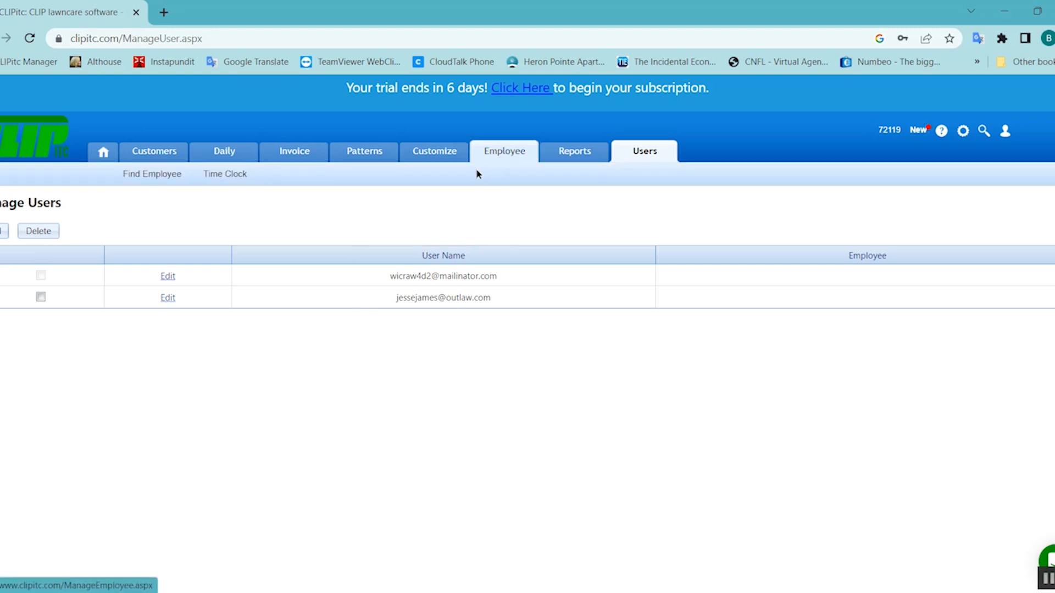
{"action": "mouse_move", "coordinate": [450, 216]}
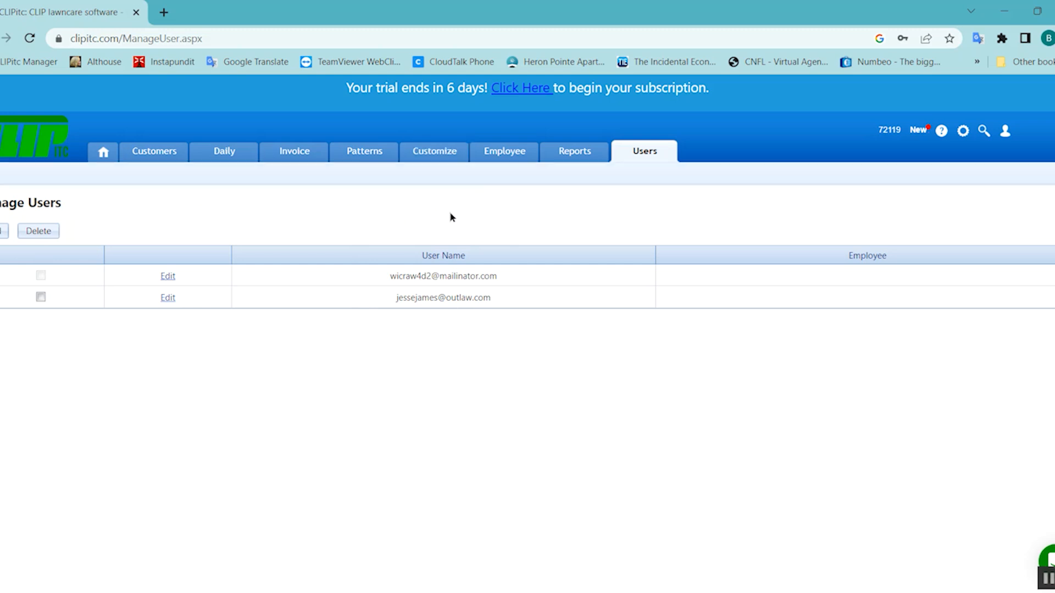
- Go to the Employee section from the top navigation
{"action": "left_click", "coordinate": [503, 151]}
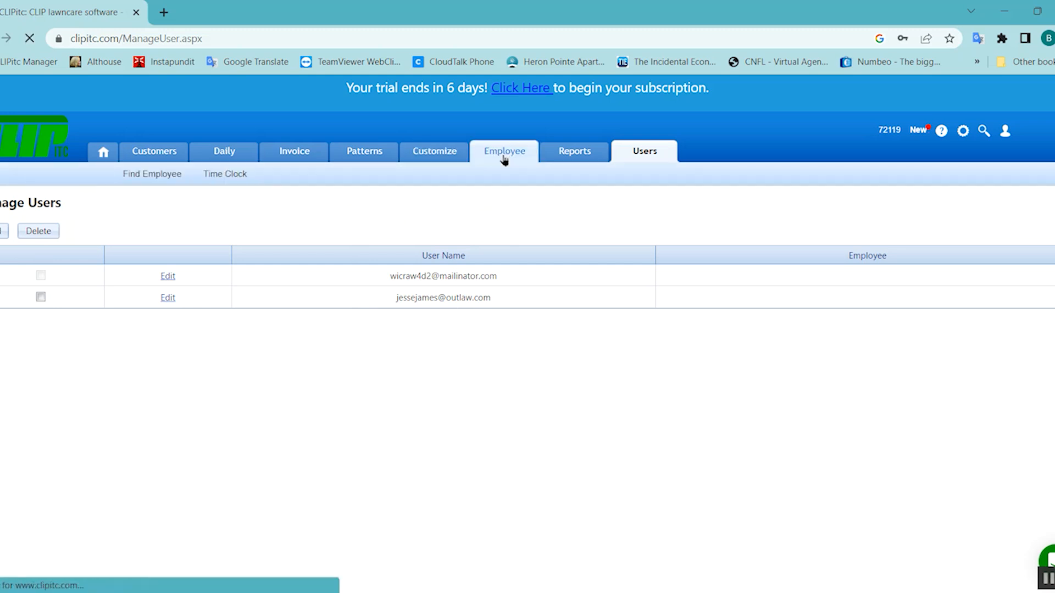
- Begin a new employee record from the Employees list
{"action": "left_click", "coordinate": [504, 151]}
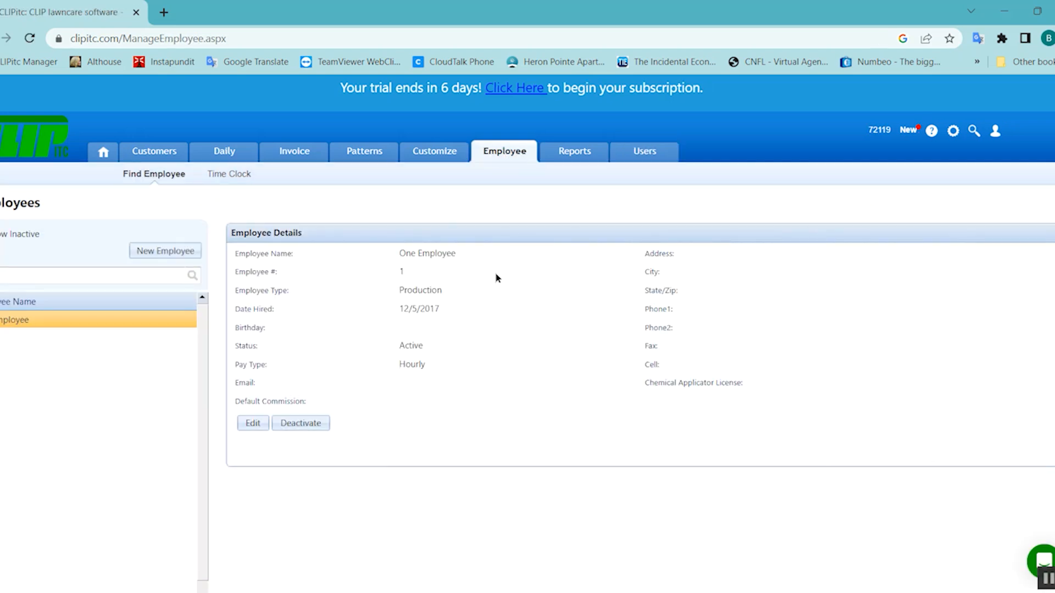
{"action": "mouse_move", "coordinate": [396, 263]}
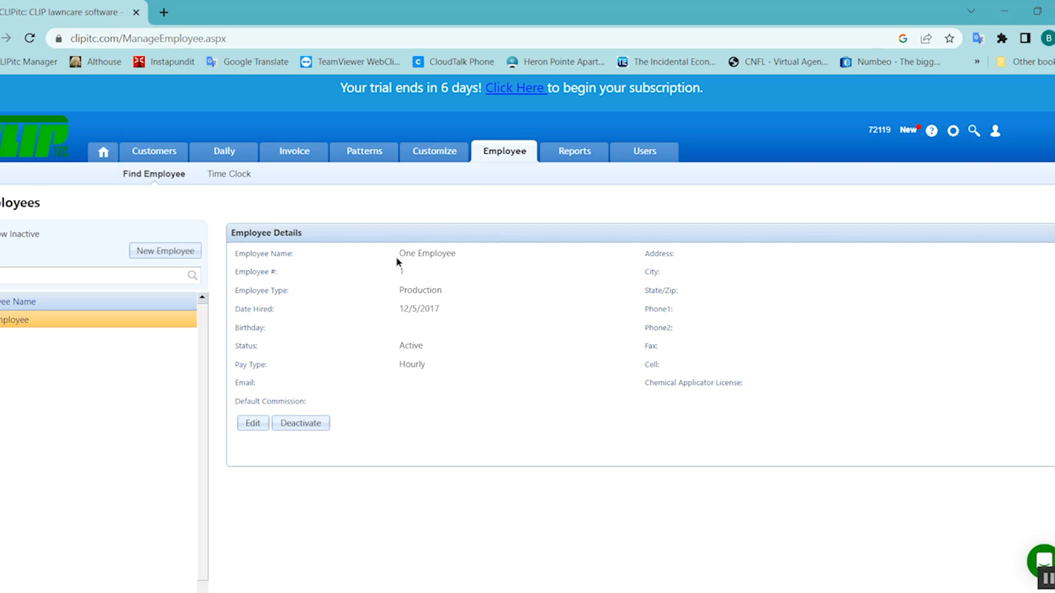
{"action": "mouse_move", "coordinate": [463, 269]}
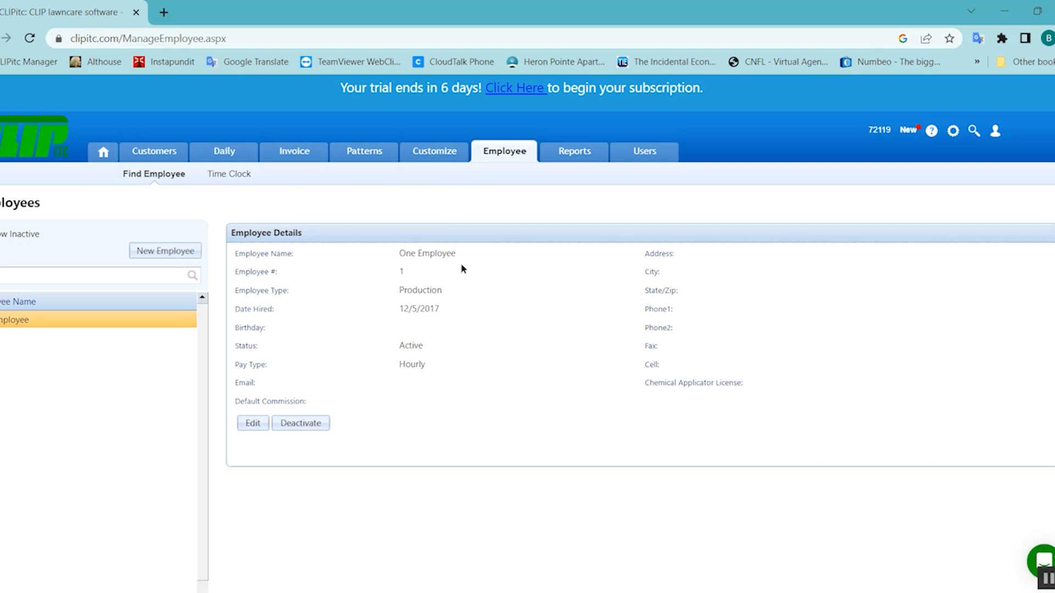
{"action": "mouse_move", "coordinate": [347, 368]}
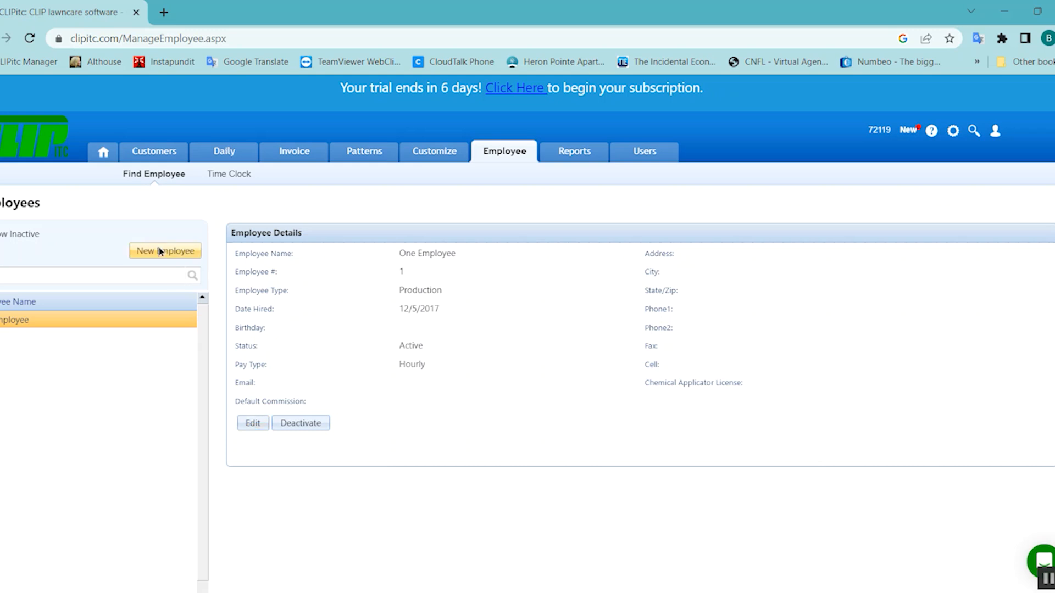
{"action": "left_click", "coordinate": [165, 251]}
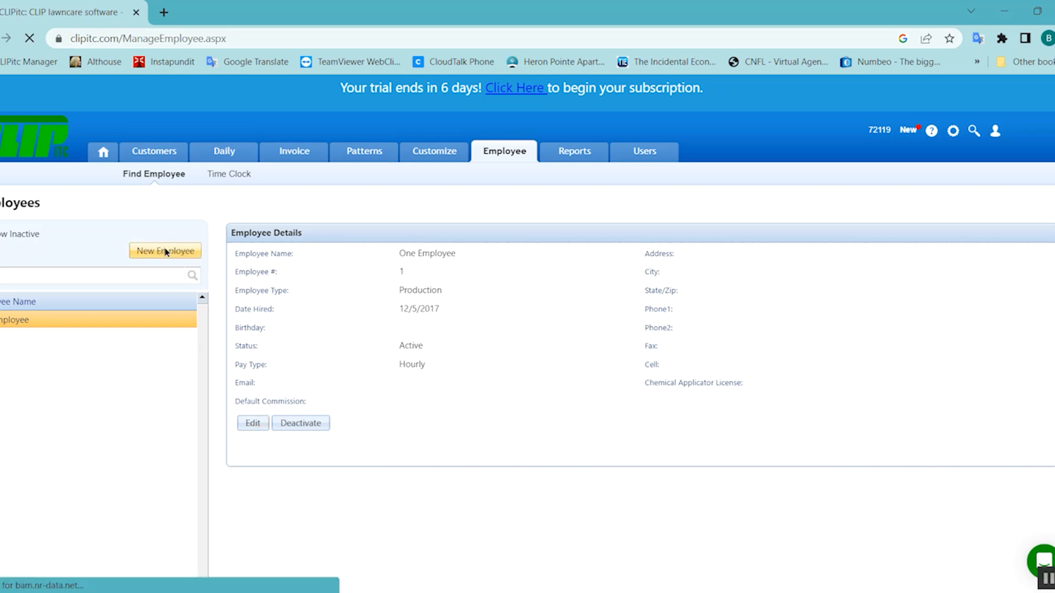
- Create employee number 2 named Jesse James and save the record
{"action": "left_click", "coordinate": [164, 251]}
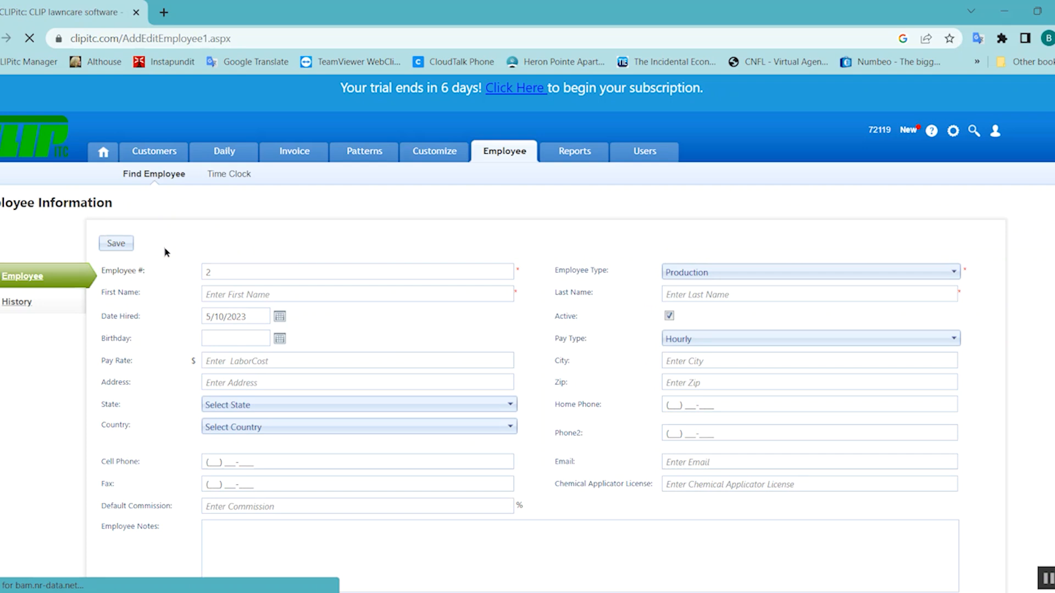
{"action": "left_click", "coordinate": [357, 294]}
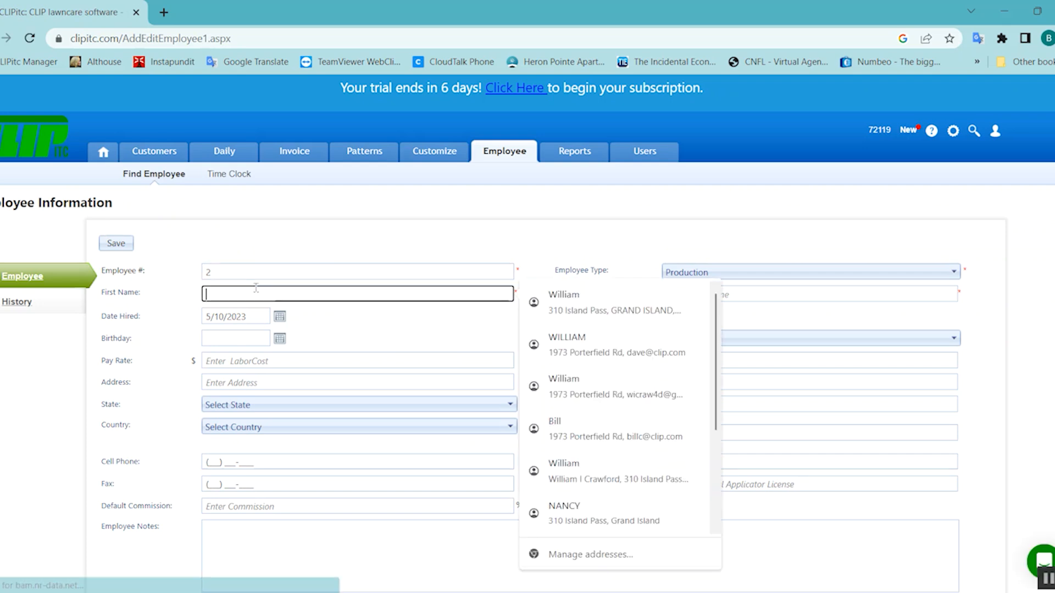
{"action": "type", "text": "Jesse"}
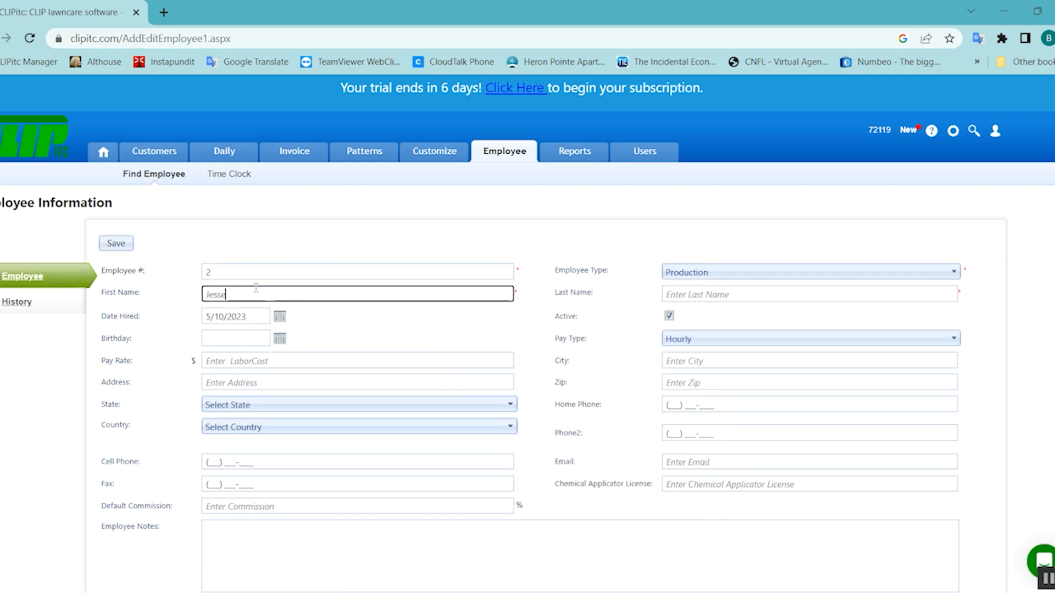
{"action": "left_click", "coordinate": [809, 293]}
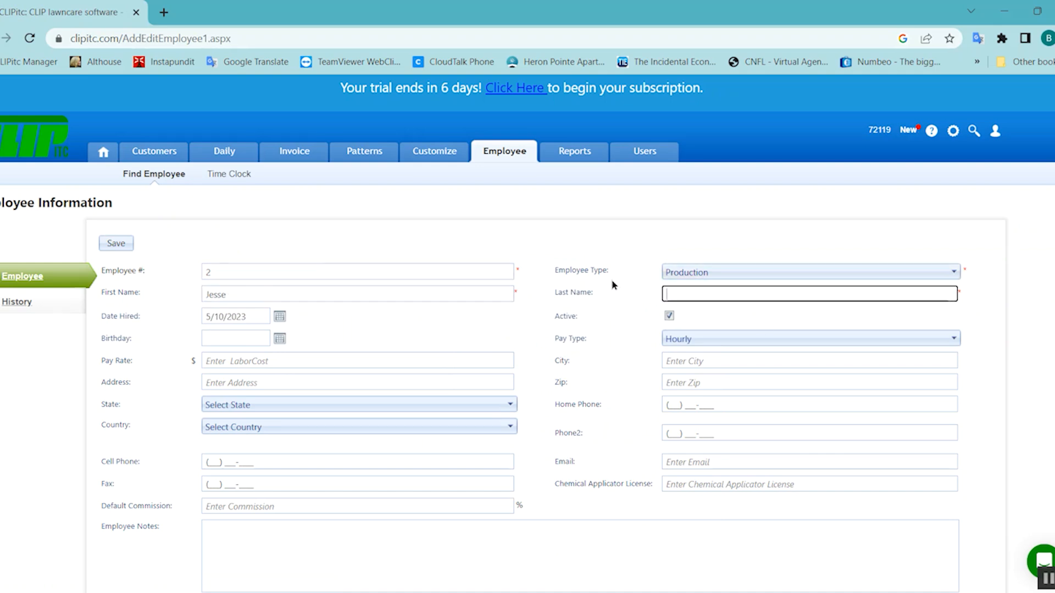
{"action": "type", "text": "James"}
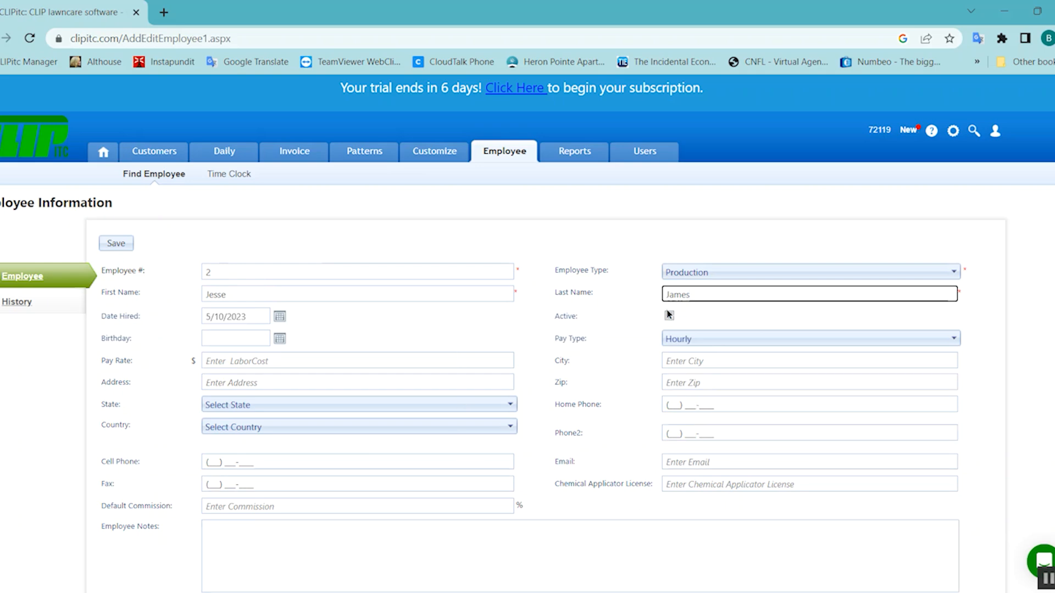
{"action": "left_click", "coordinate": [669, 315]}
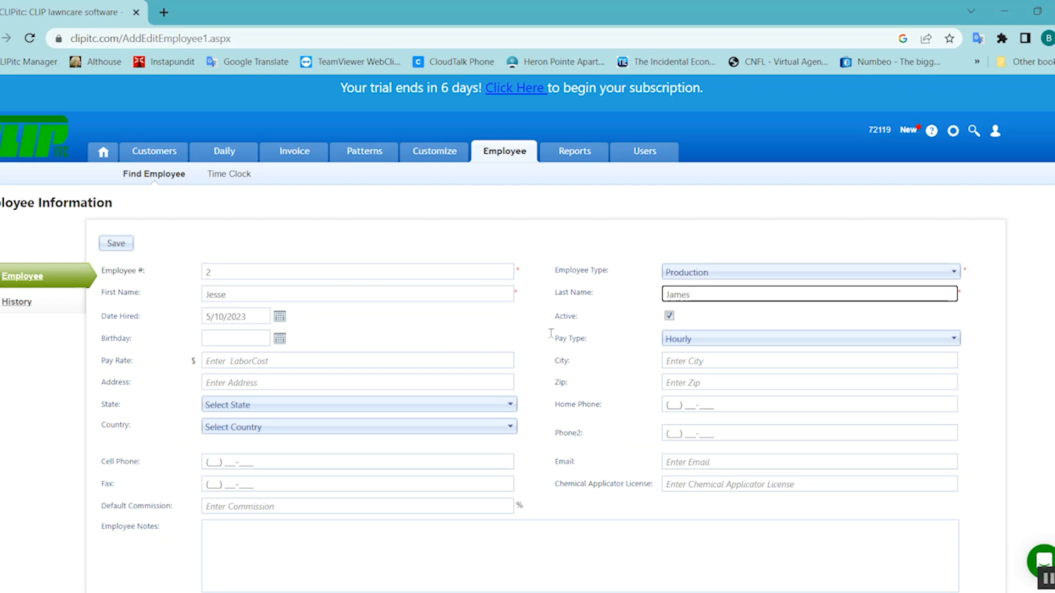
{"action": "left_click", "coordinate": [116, 243]}
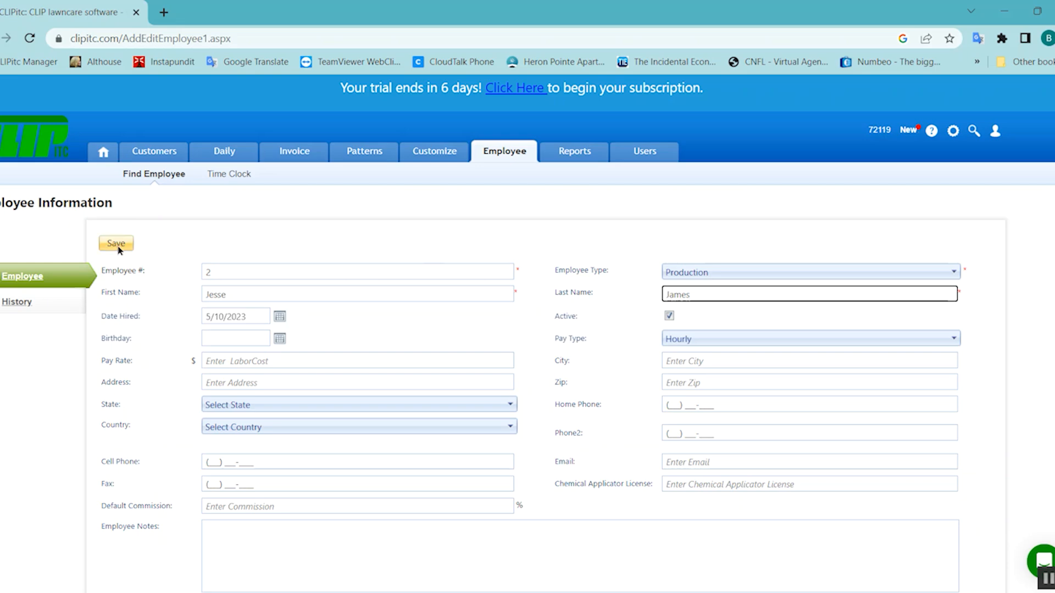
{"action": "left_click", "coordinate": [114, 243]}
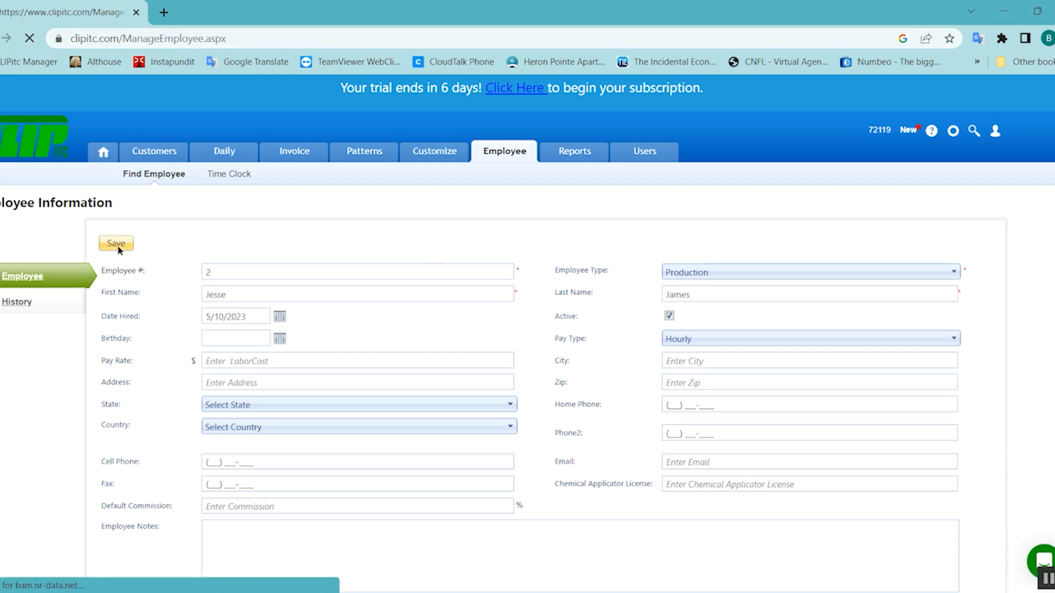
{"action": "left_click", "coordinate": [115, 243]}
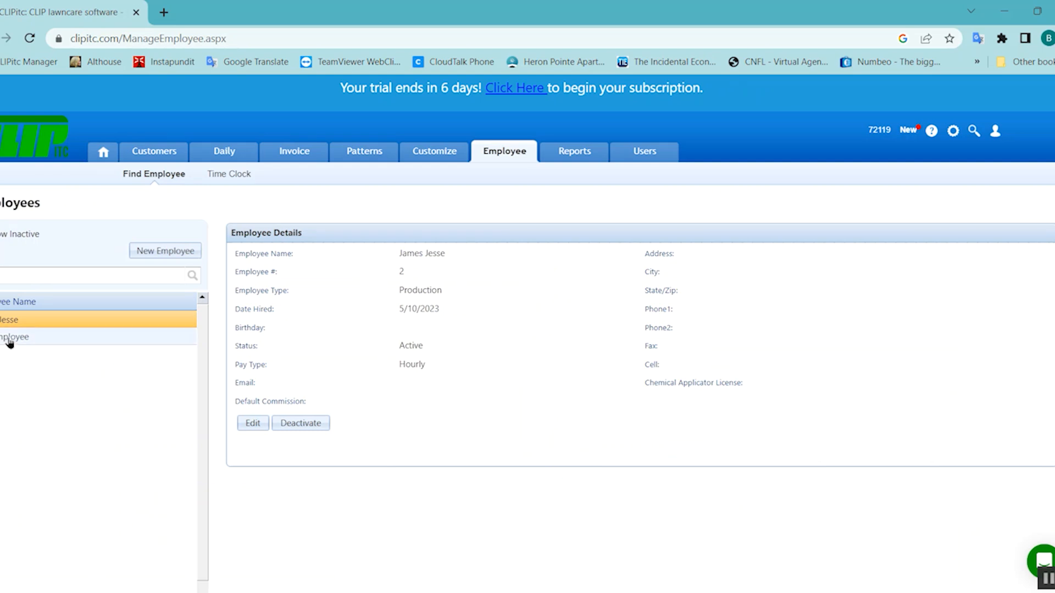
- Edit employee number 1, One Employee, renaming to Clyde Barrow, and save
{"action": "left_click", "coordinate": [13, 337]}
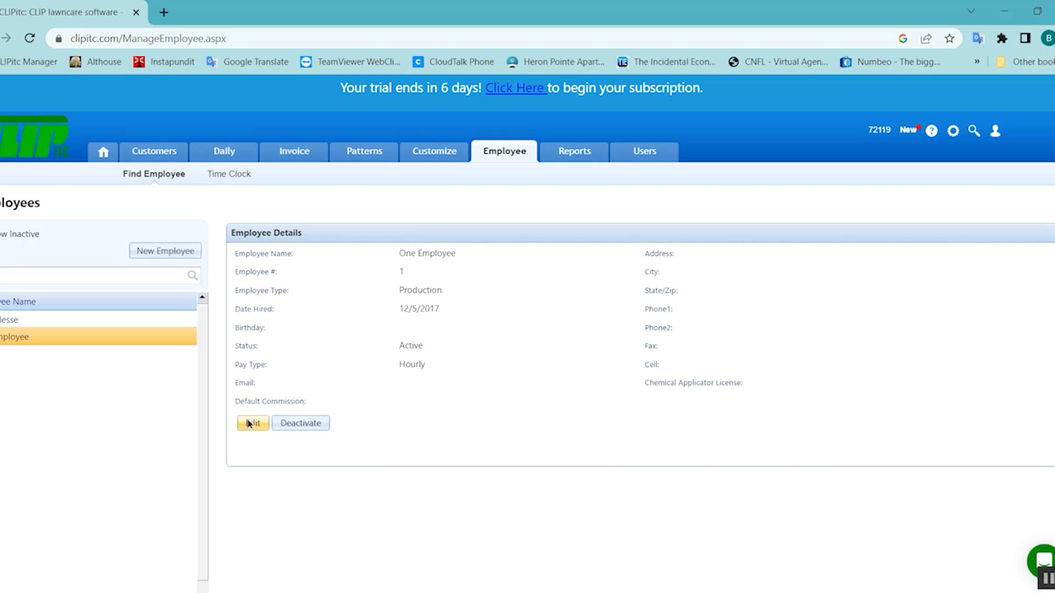
{"action": "left_click", "coordinate": [251, 422]}
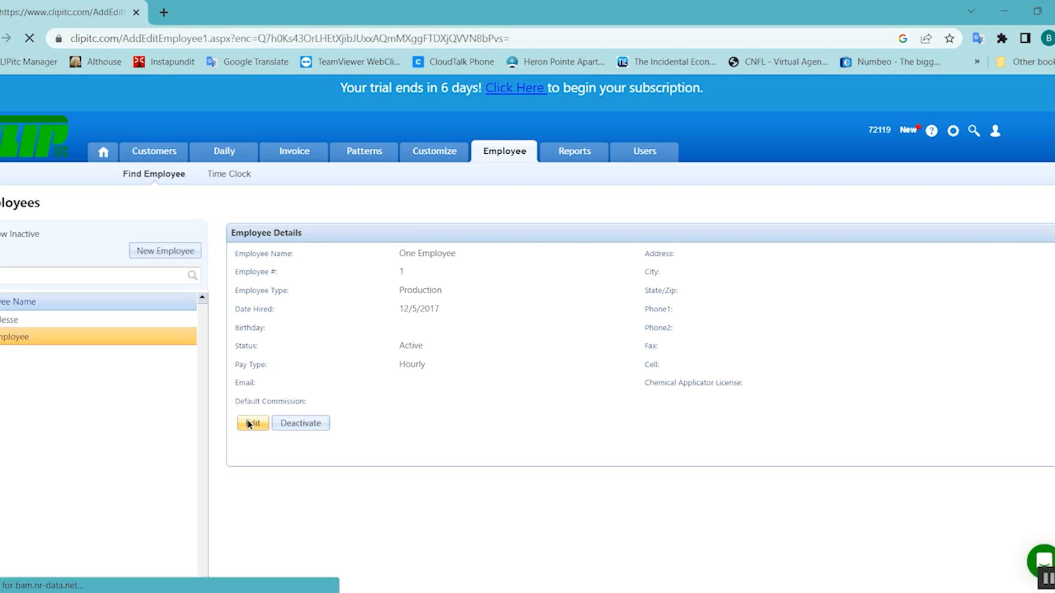
{"action": "left_click", "coordinate": [252, 423]}
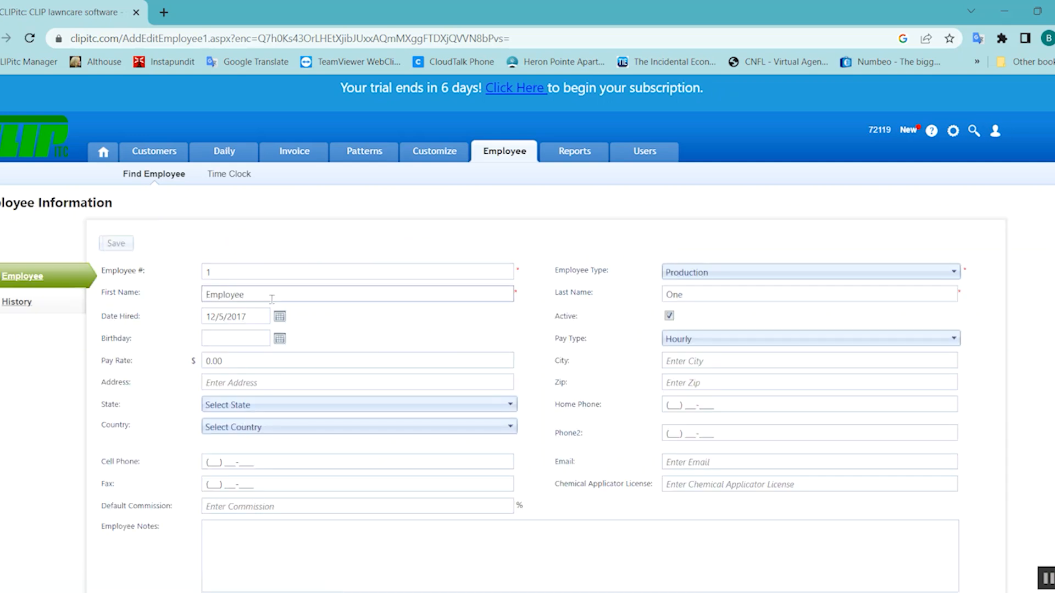
{"action": "type", "text": "Clyde"}
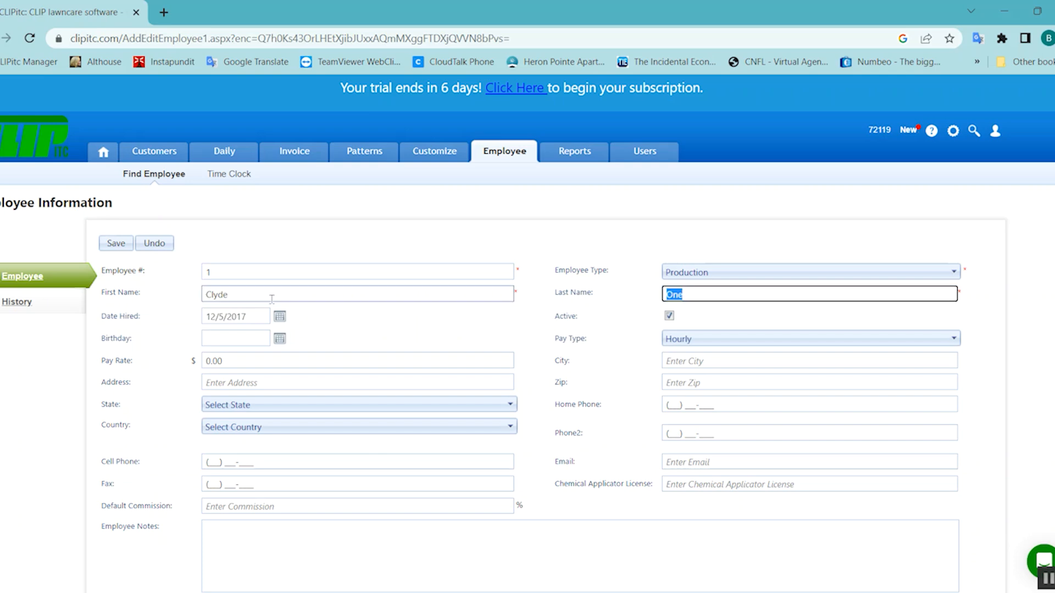
{"action": "type", "text": "Barrow"}
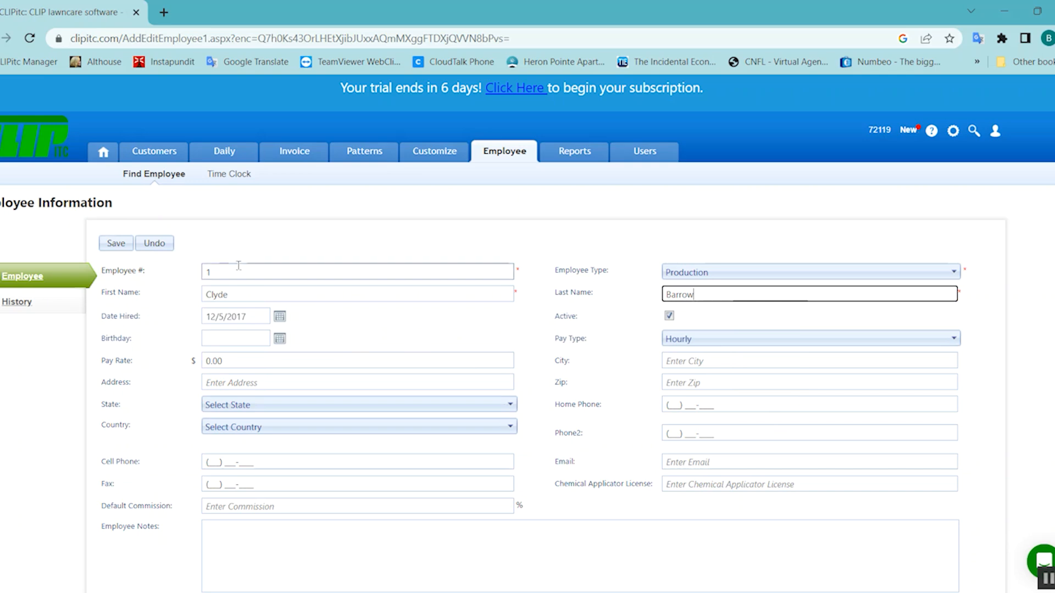
{"action": "left_click", "coordinate": [115, 243]}
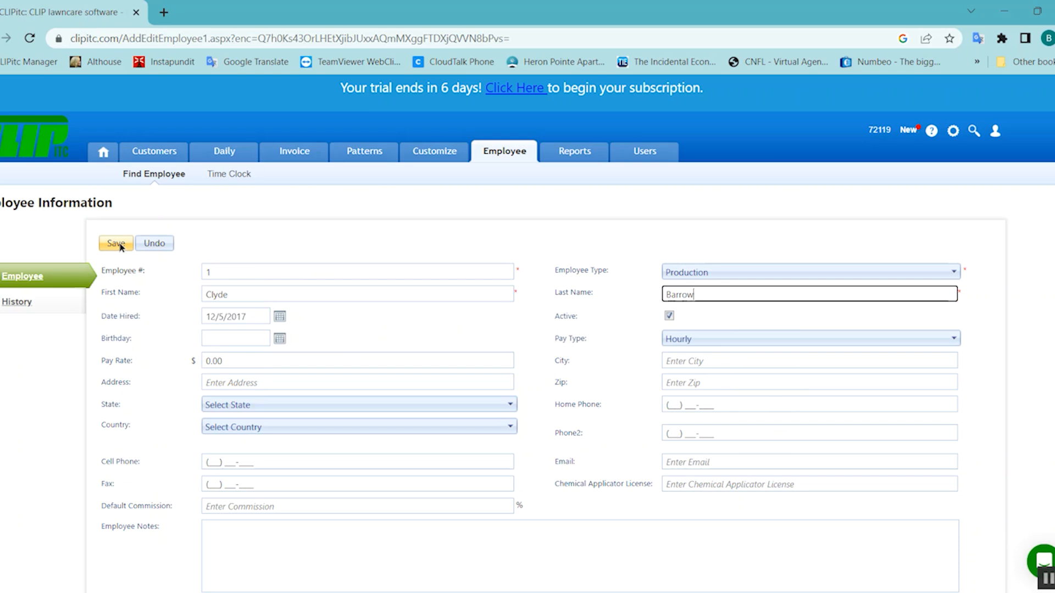
{"action": "left_click", "coordinate": [114, 243]}
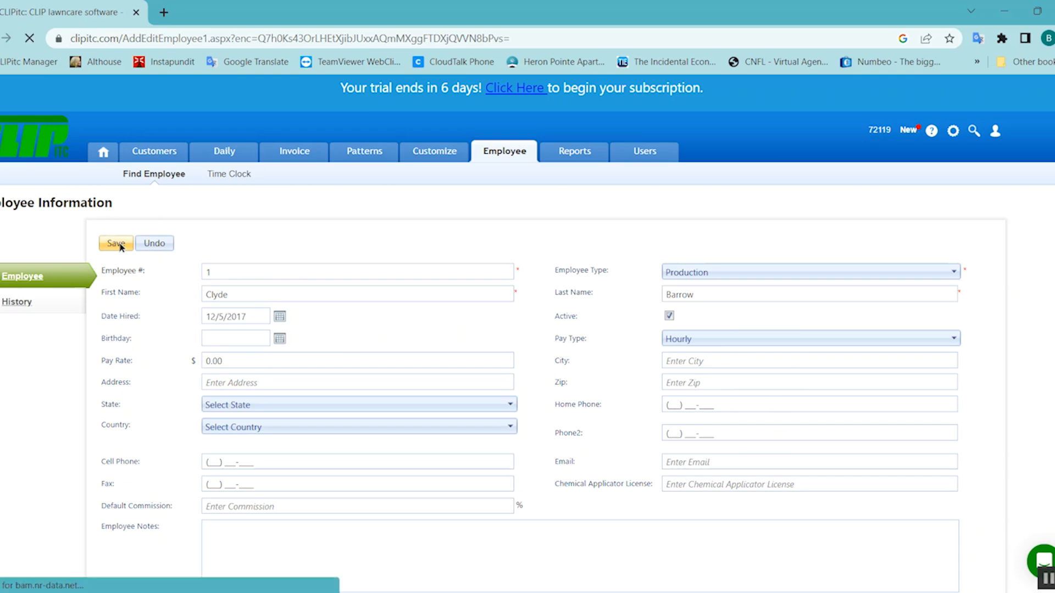
- Save the renamed employee number 1 record and confirm the update
{"action": "left_click", "coordinate": [115, 243]}
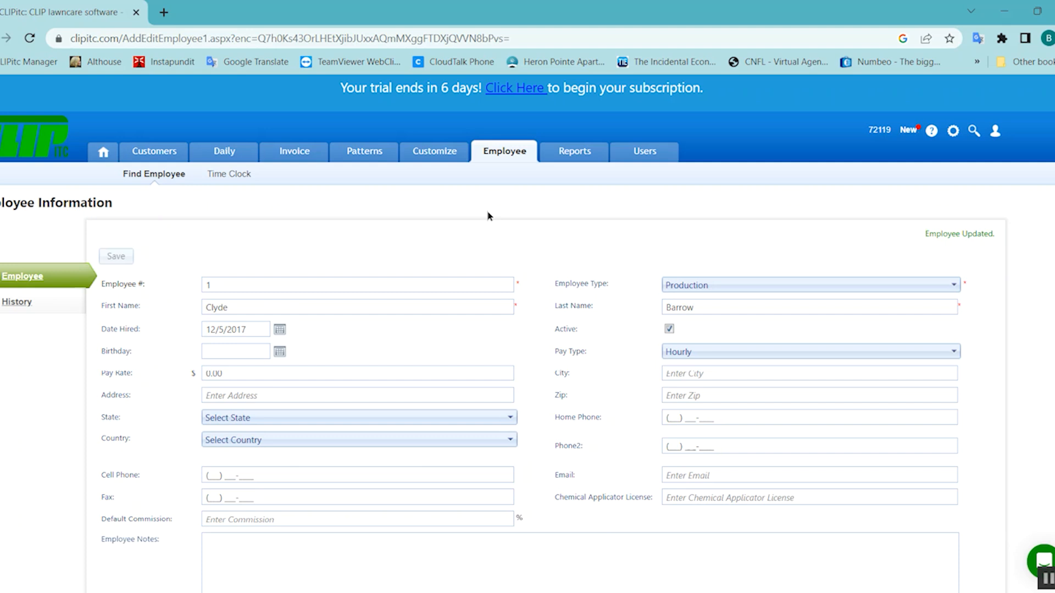
{"action": "mouse_move", "coordinate": [482, 265]}
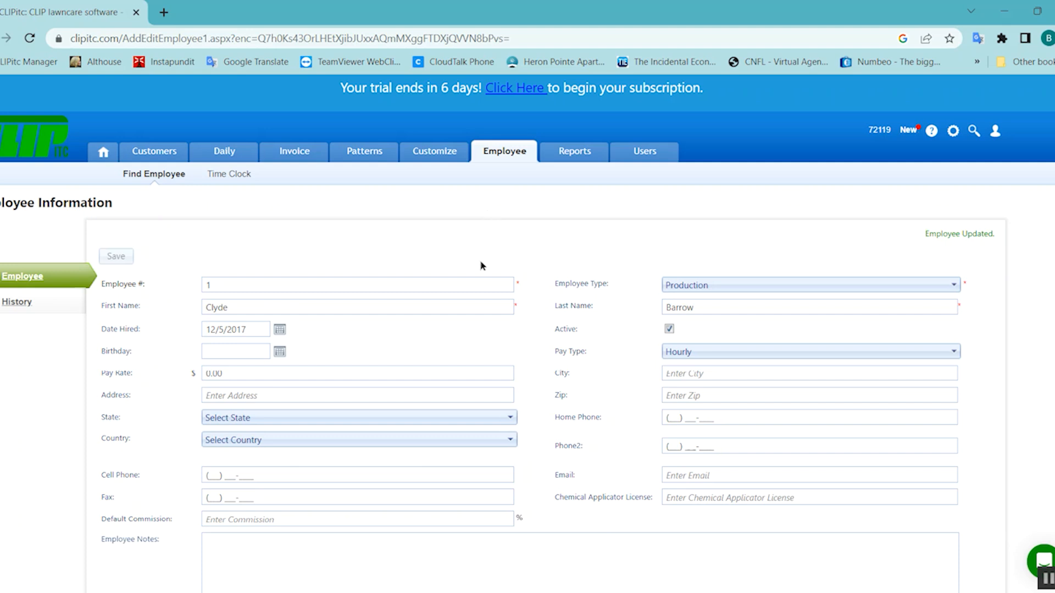
{"action": "mouse_move", "coordinate": [433, 275]}
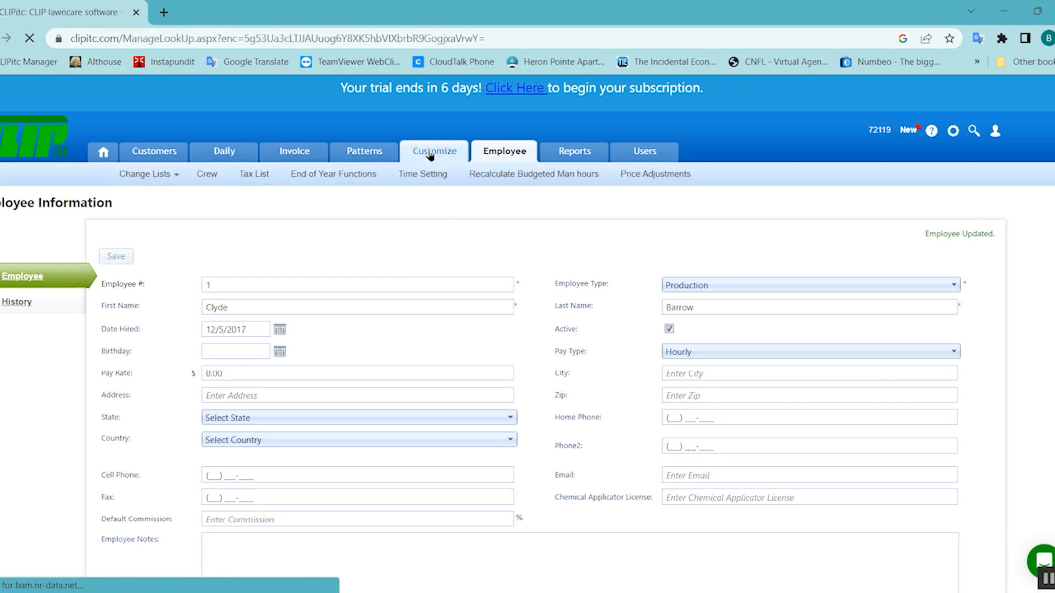
{"action": "left_click", "coordinate": [434, 151]}
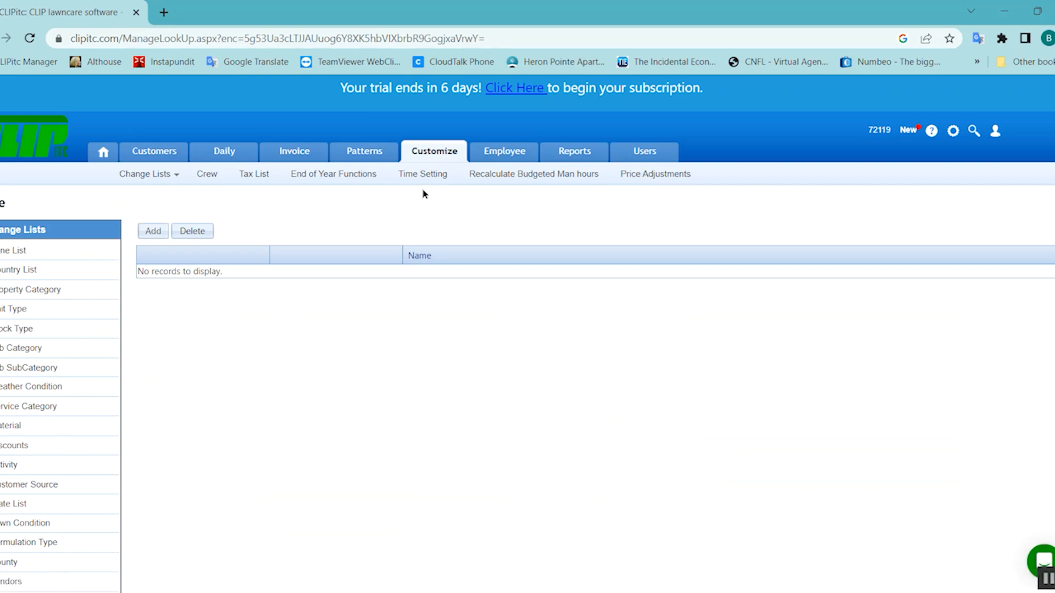
{"action": "mouse_move", "coordinate": [348, 213]}
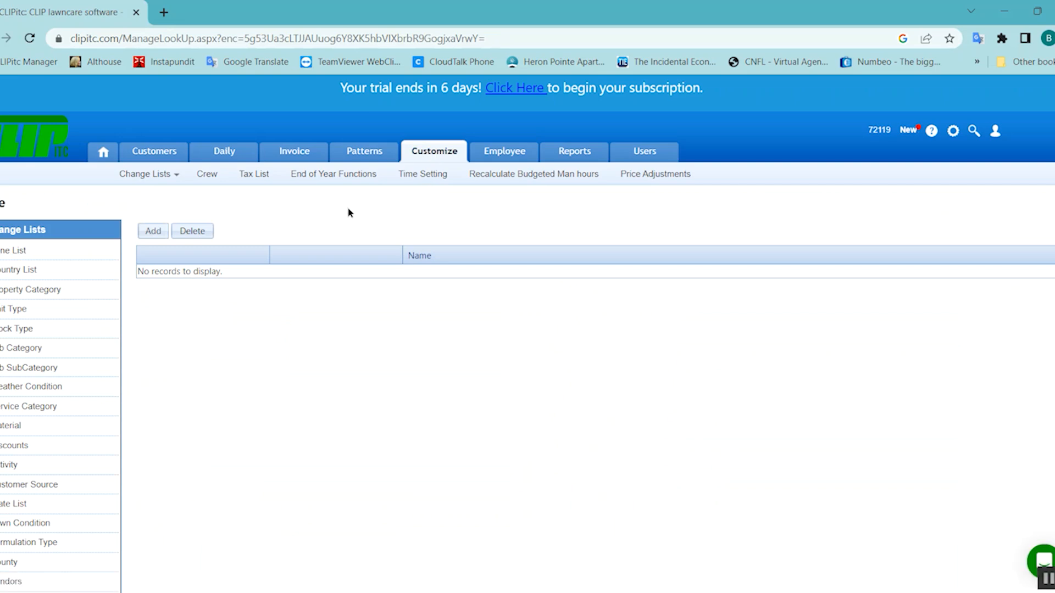
{"action": "left_click", "coordinate": [145, 174]}
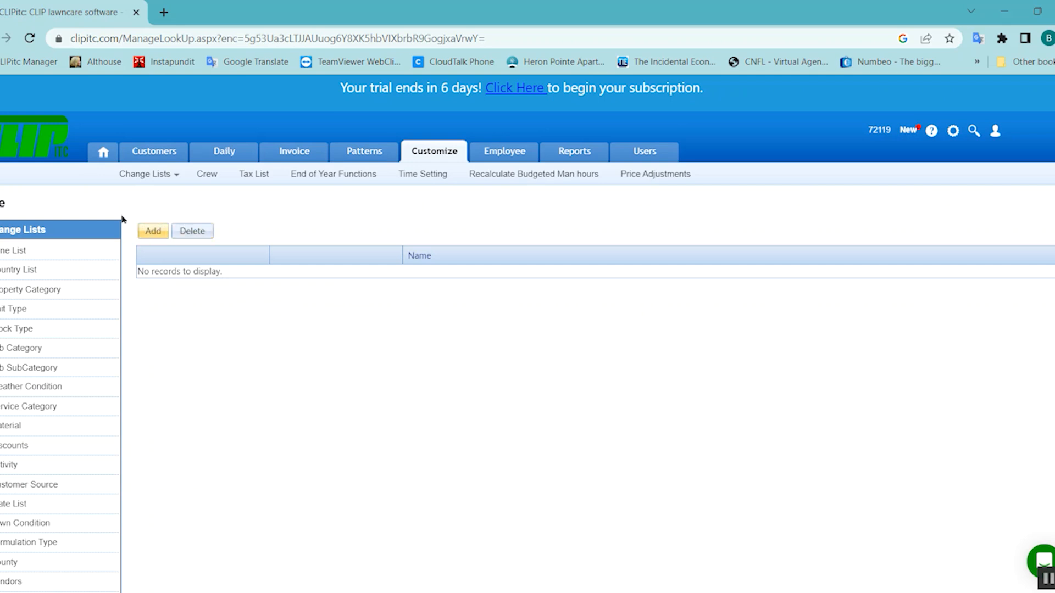
{"action": "left_click", "coordinate": [145, 174]}
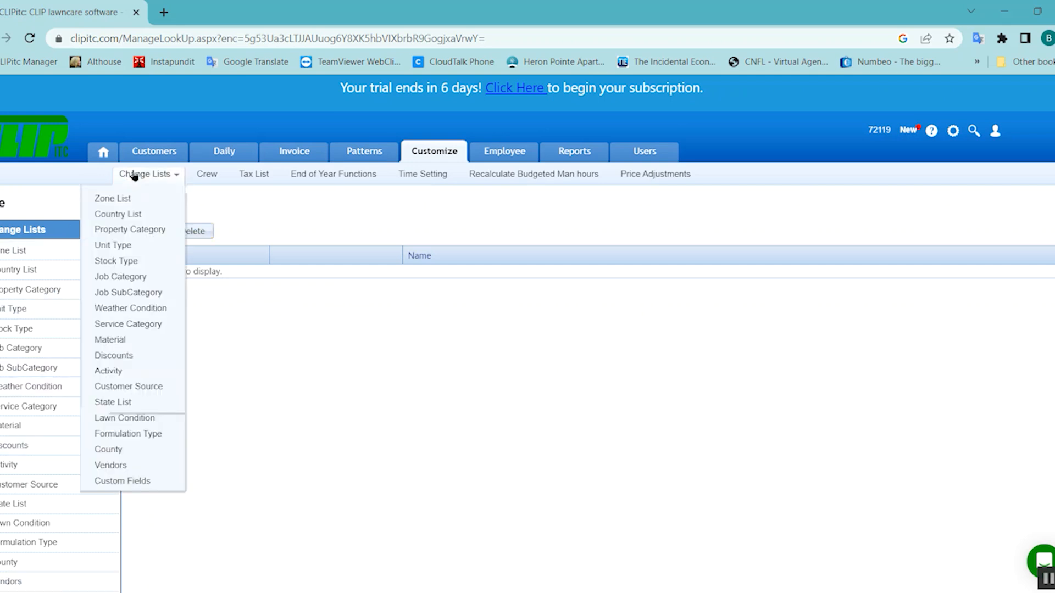
{"action": "mouse_move", "coordinate": [118, 214]}
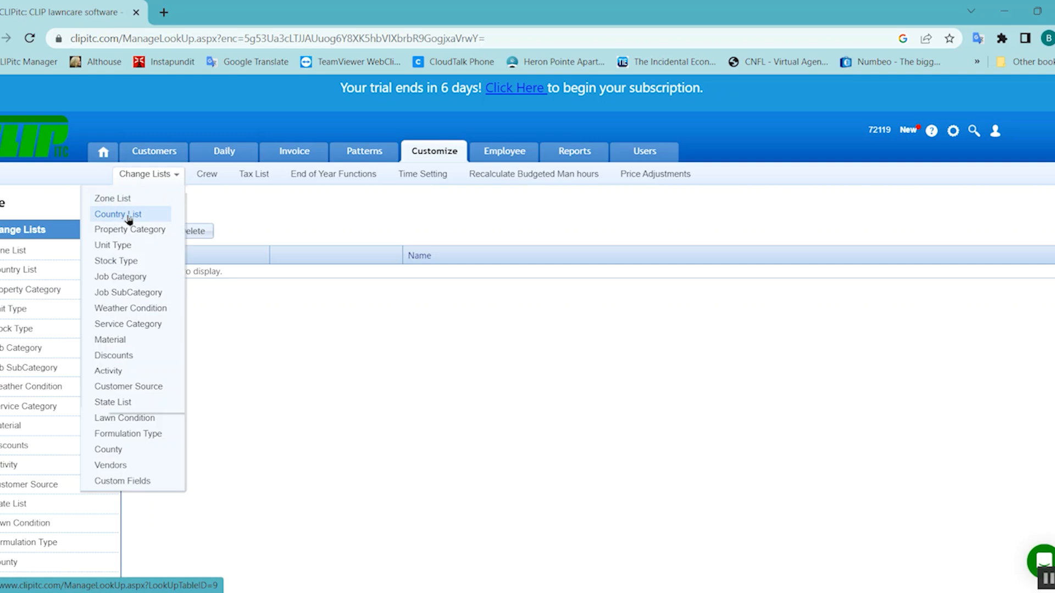
{"action": "mouse_move", "coordinate": [130, 230]}
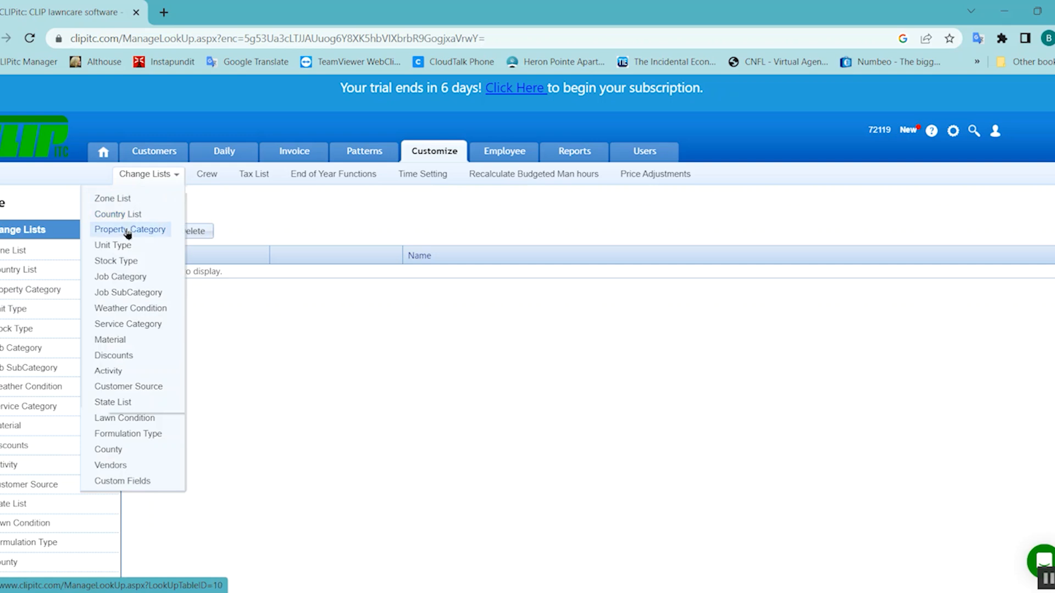
{"action": "left_click", "coordinate": [129, 230]}
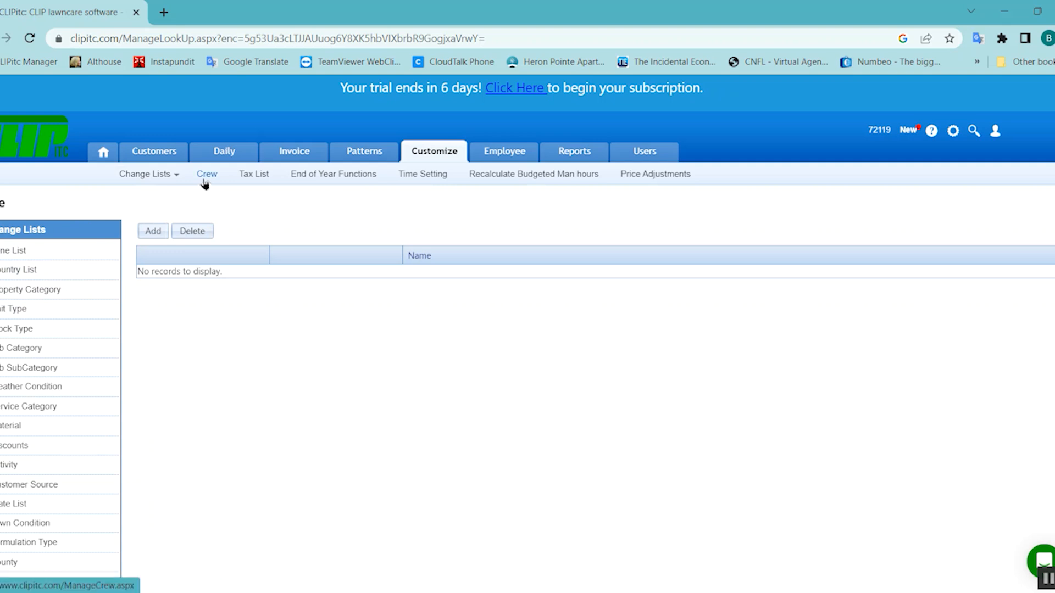
{"action": "mouse_move", "coordinate": [24, 348]}
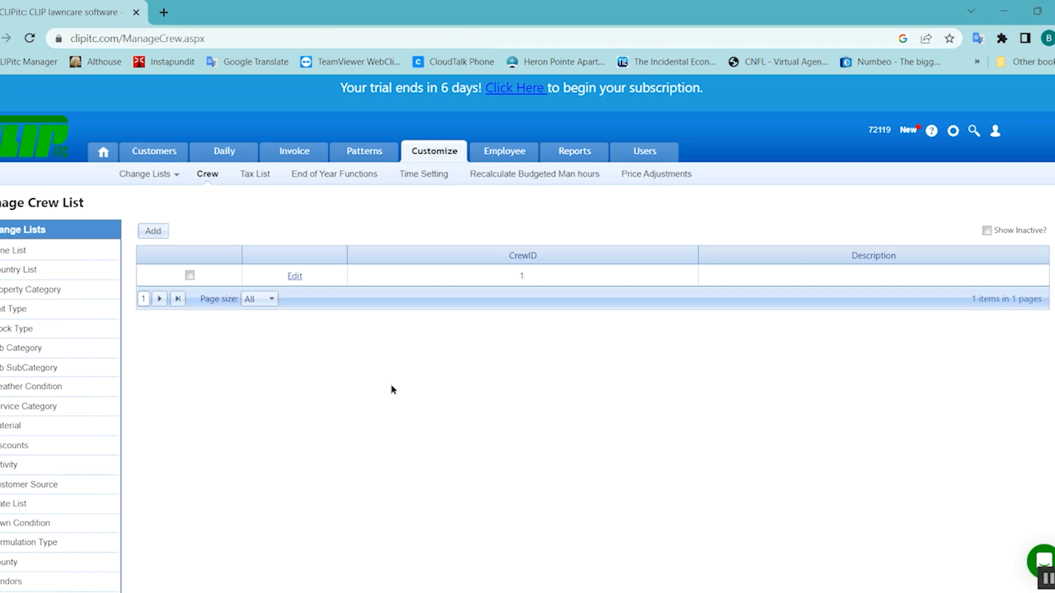
{"action": "mouse_move", "coordinate": [524, 275]}
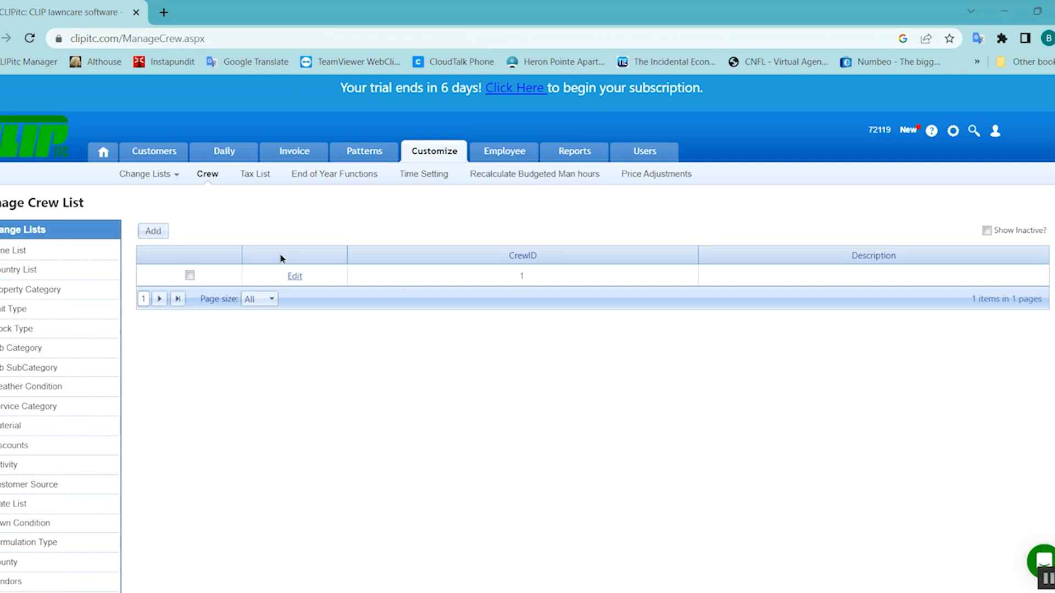
- Add a new crew from the Change Crew List window
{"action": "left_click", "coordinate": [152, 231]}
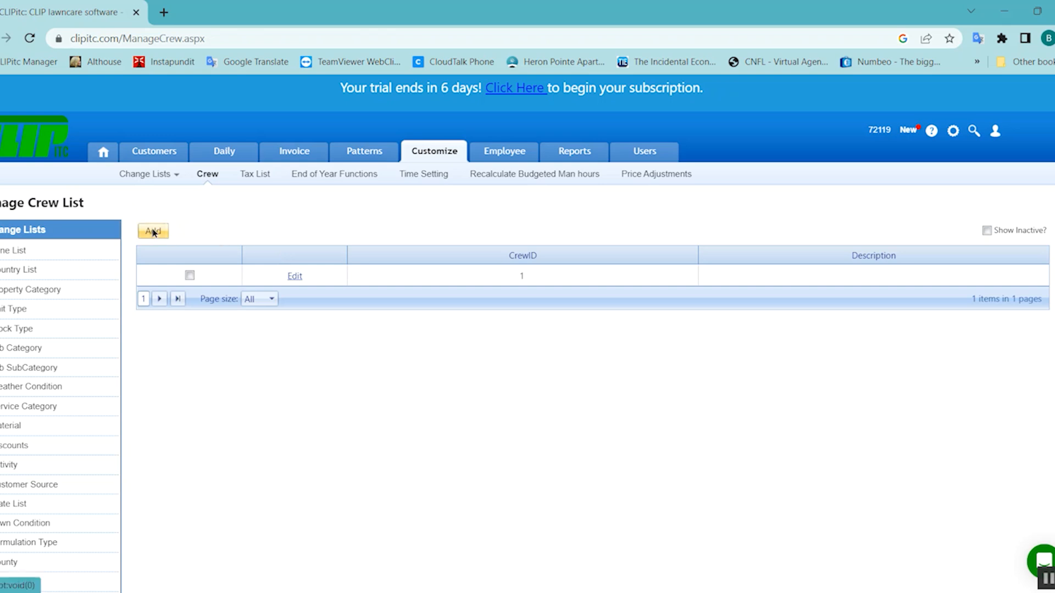
{"action": "left_click", "coordinate": [153, 231]}
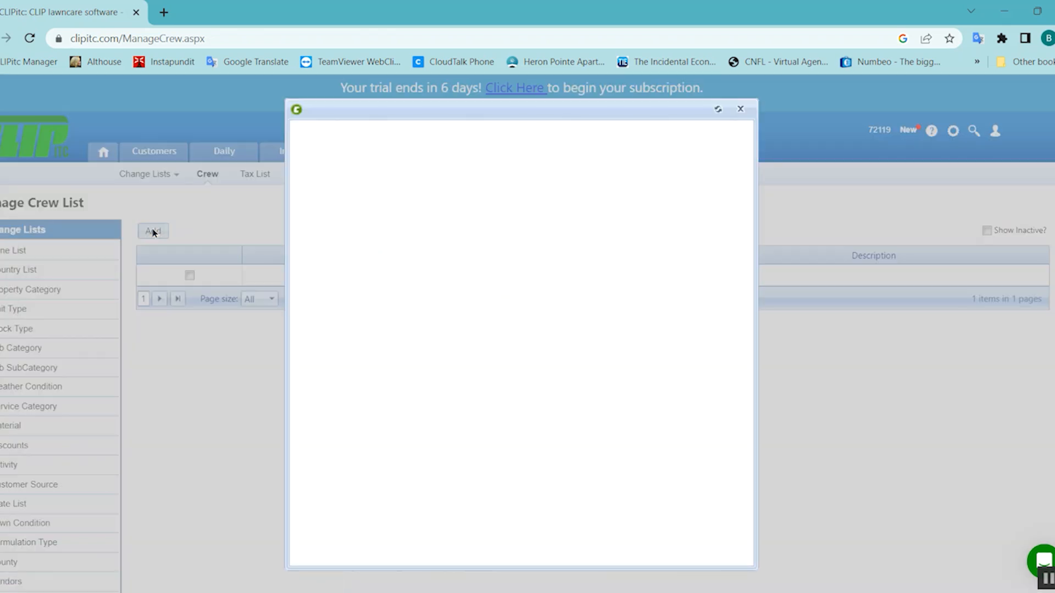
- Enter the description 'Jesse's Crew - mowing' for new crew 2
{"action": "left_click", "coordinate": [152, 231]}
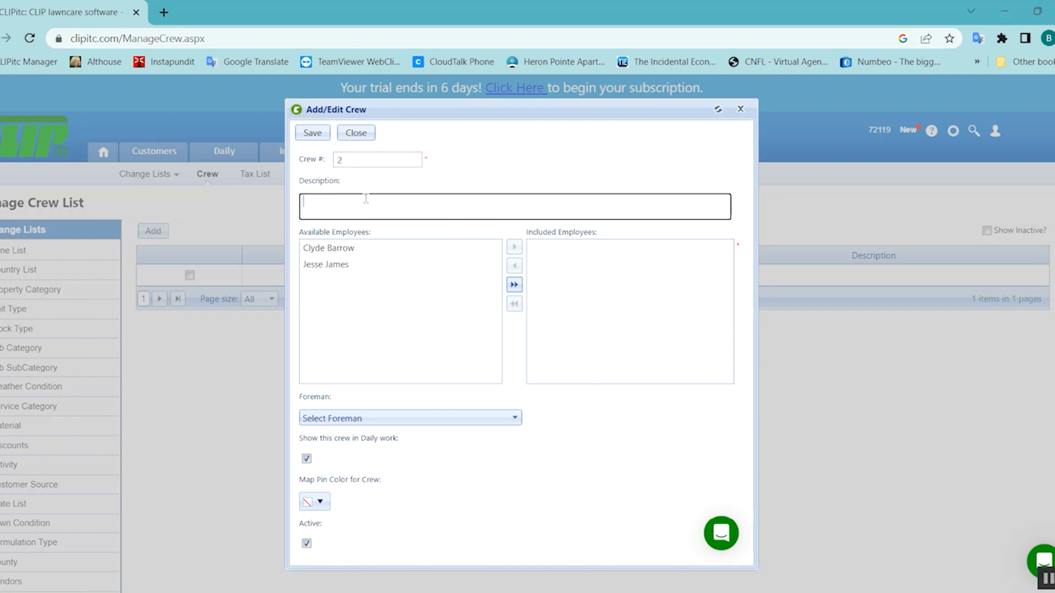
{"action": "type", "text": "Jess"}
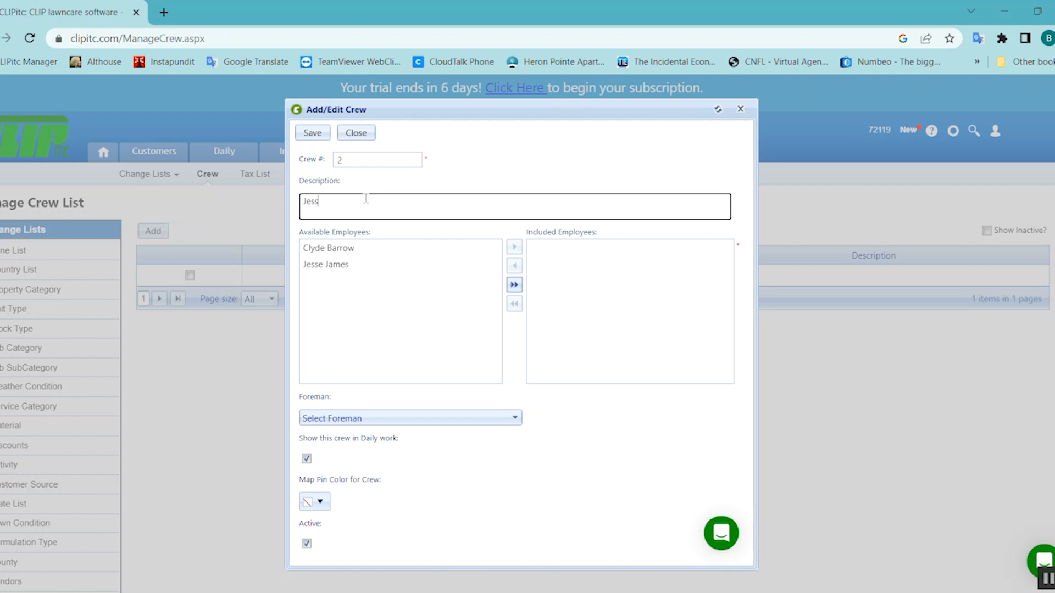
{"action": "type", "text": "e's C"}
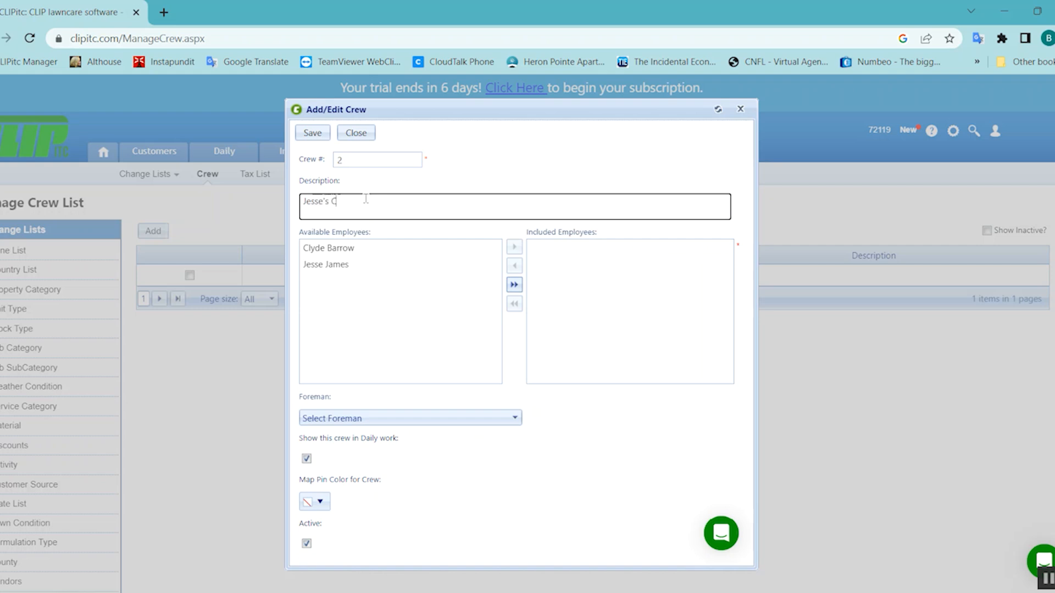
{"action": "type", "text": "rew -"}
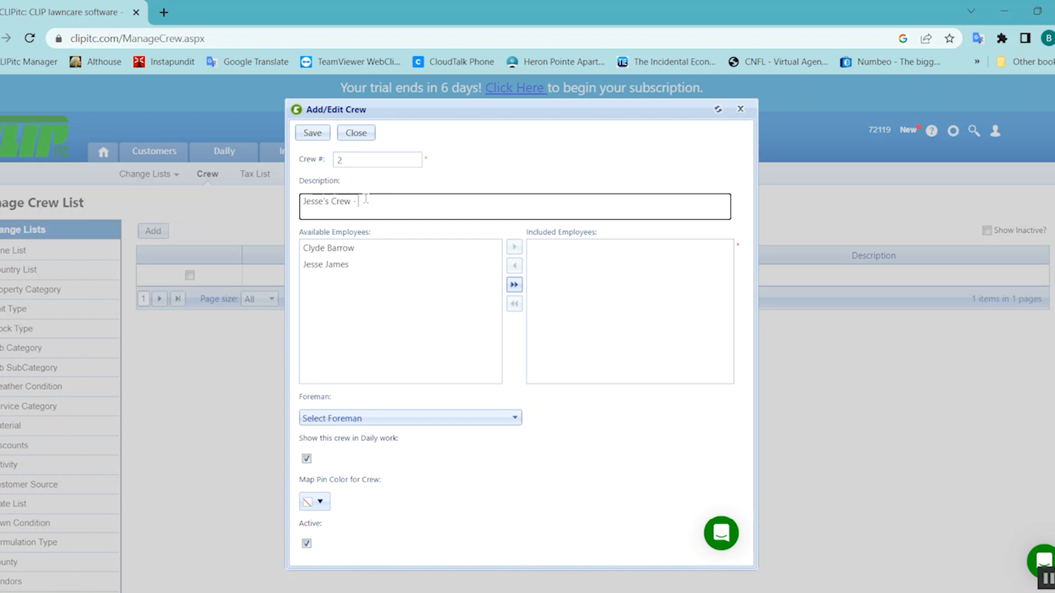
{"action": "type", "text": "moe"}
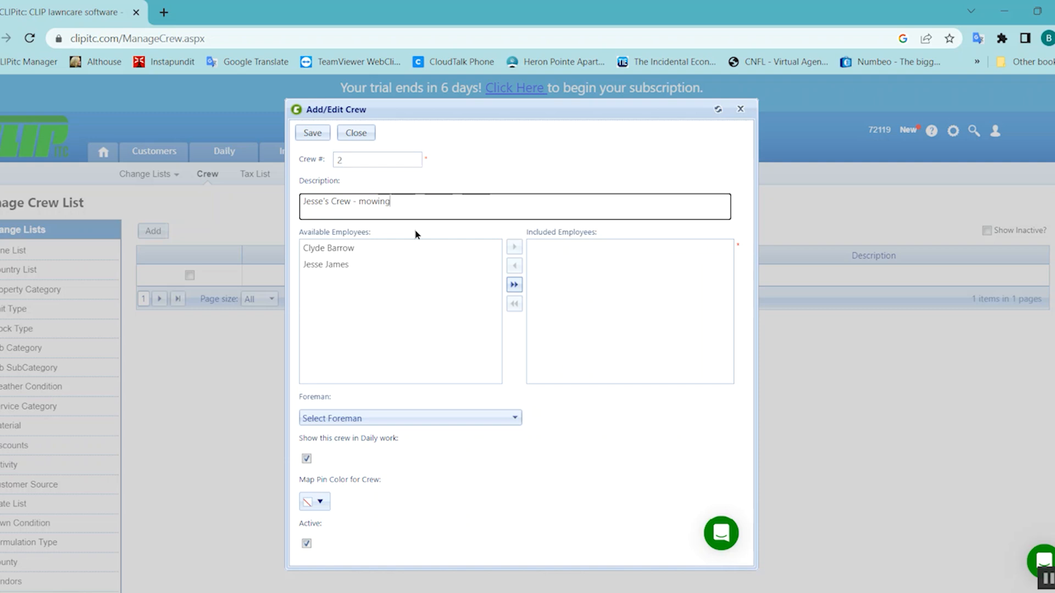
{"action": "mouse_move", "coordinate": [365, 377]}
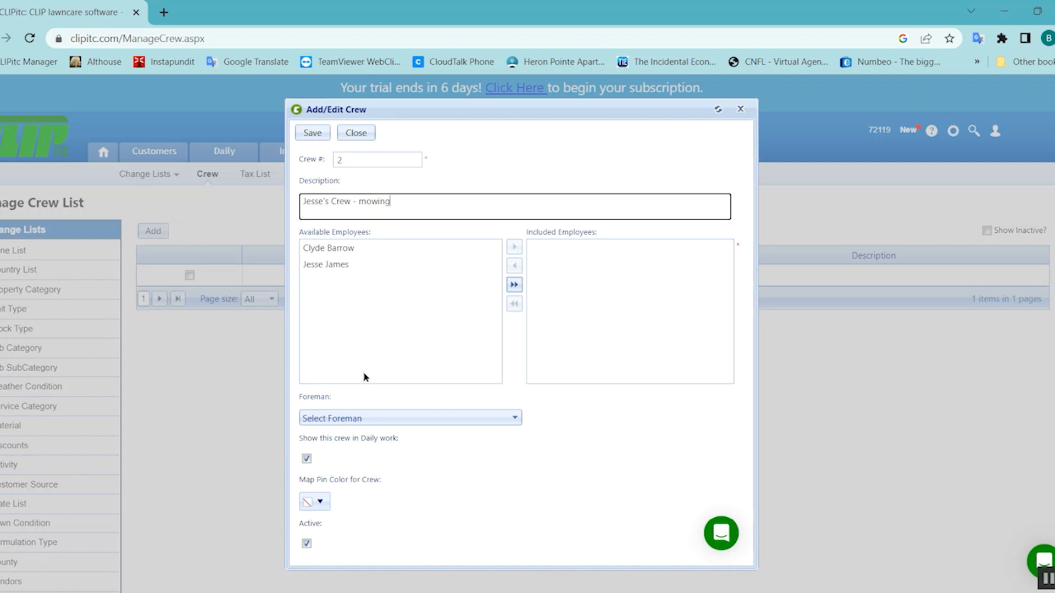
{"action": "mouse_move", "coordinate": [387, 337]}
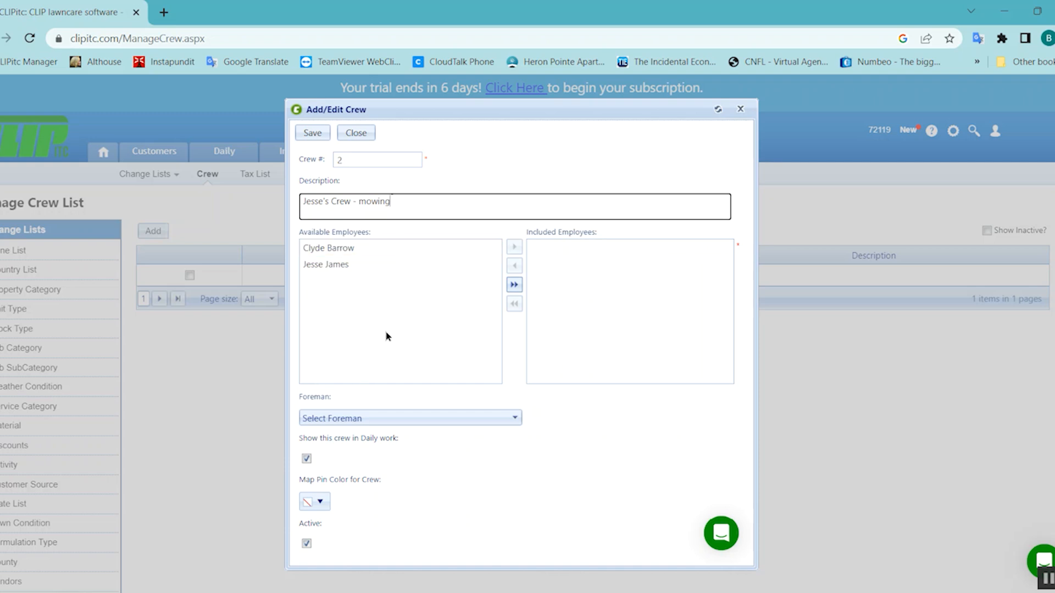
{"action": "mouse_move", "coordinate": [400, 324]}
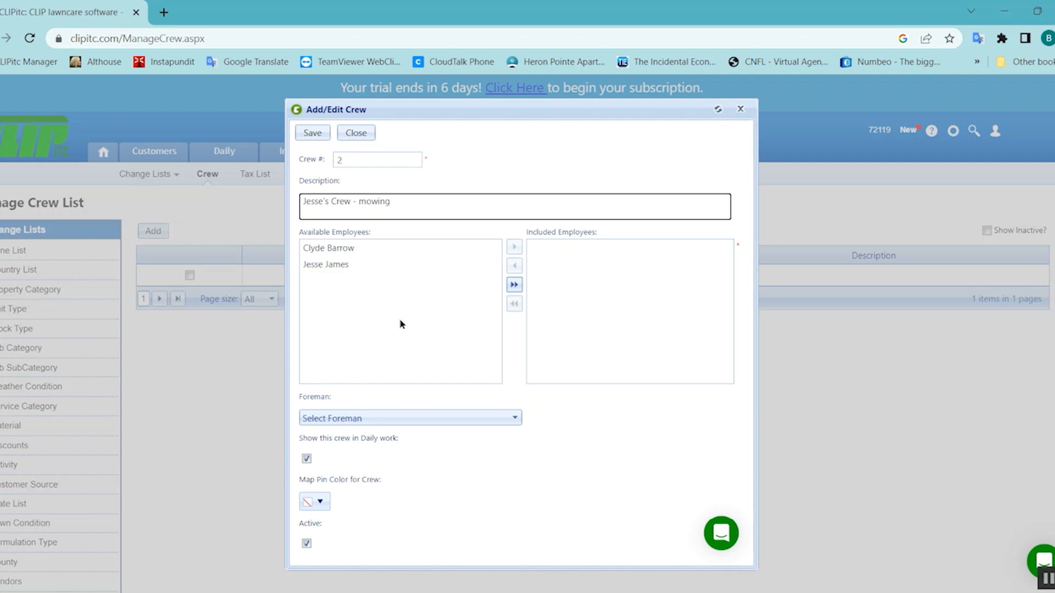
{"action": "mouse_move", "coordinate": [582, 273]}
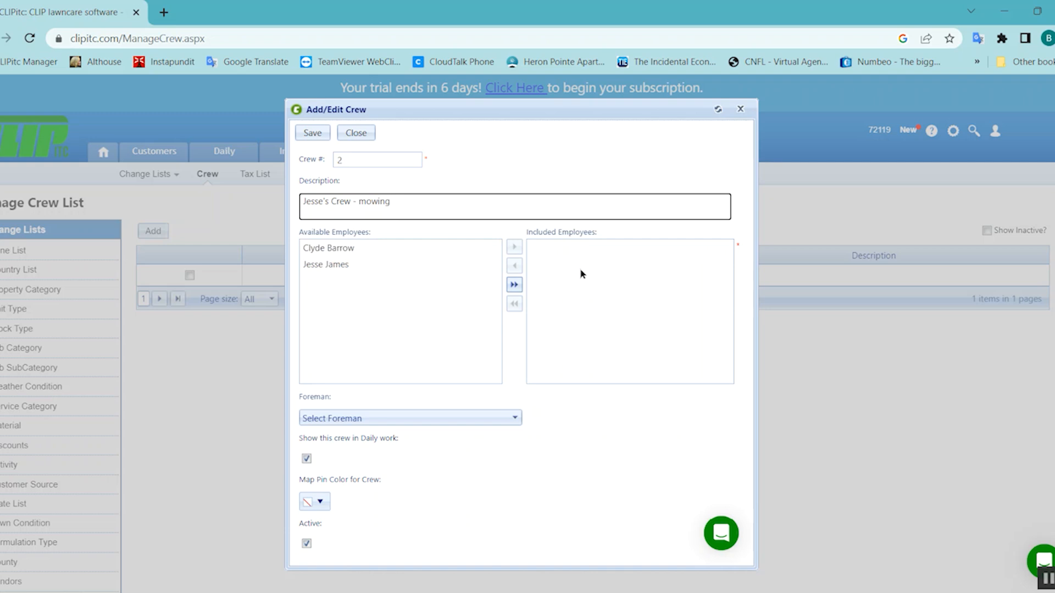
{"action": "mouse_move", "coordinate": [607, 323]}
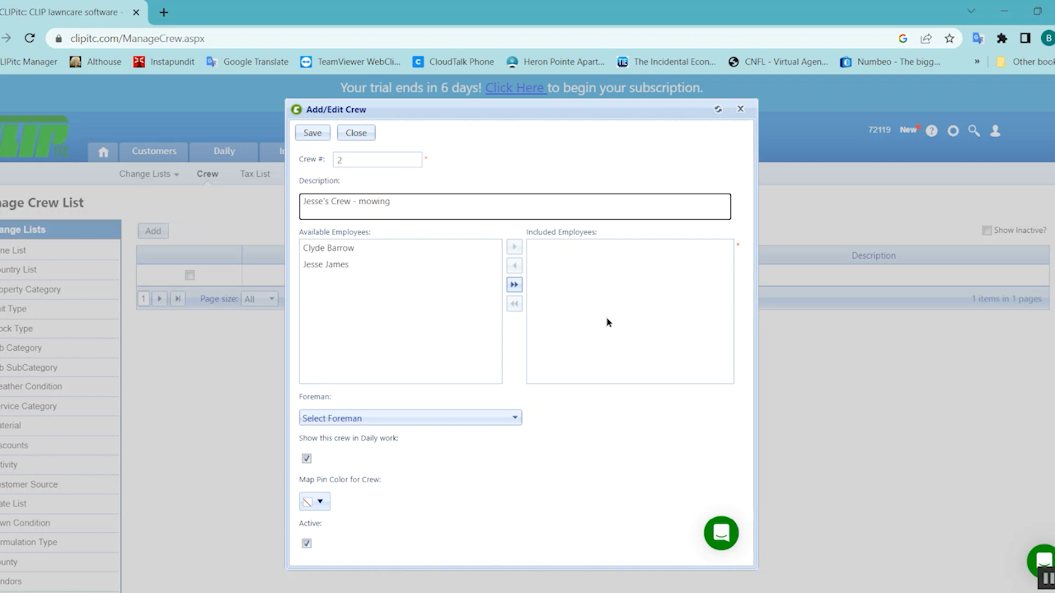
{"action": "mouse_move", "coordinate": [594, 293]}
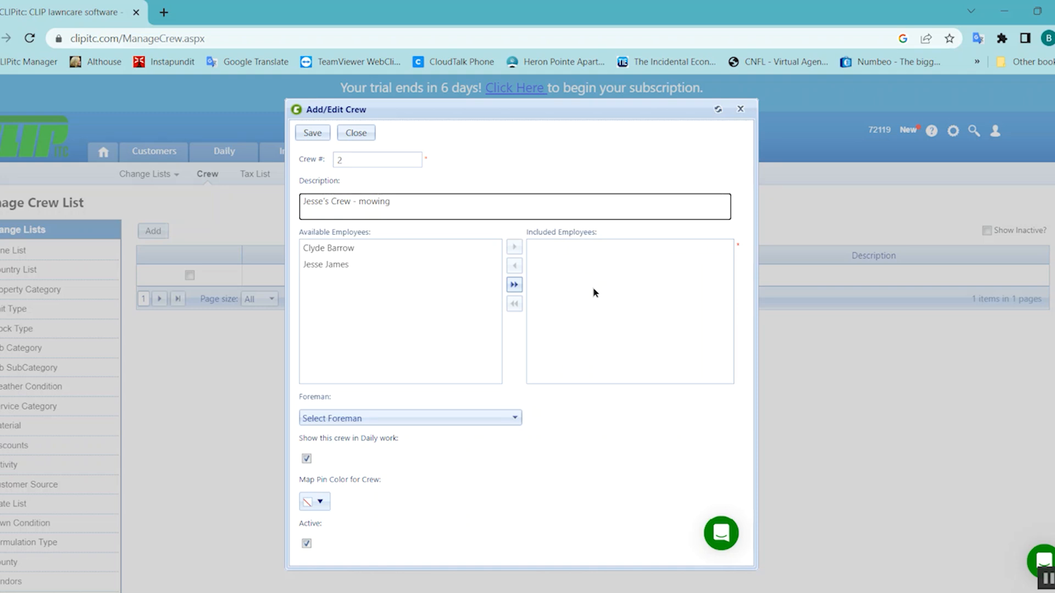
- Move Jesse James from Available to Included Employees for crew 2
{"action": "left_click", "coordinate": [325, 263]}
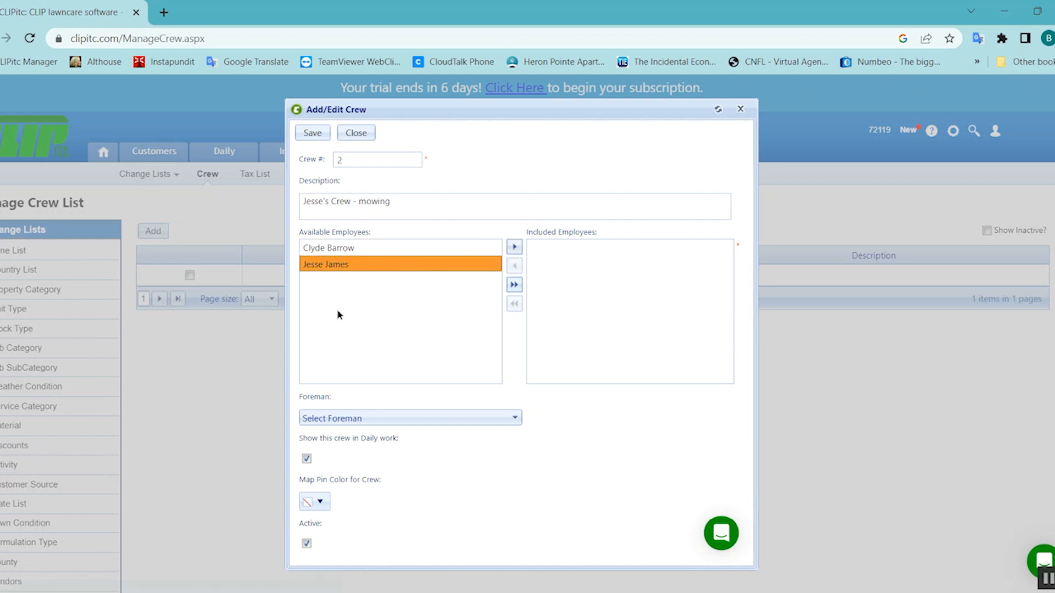
{"action": "left_click", "coordinate": [514, 247]}
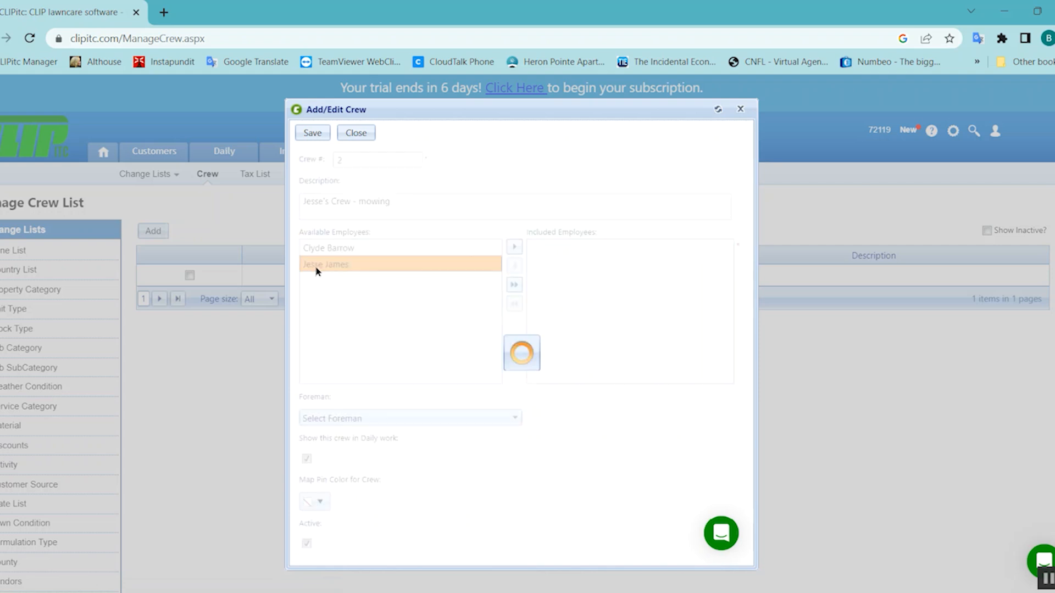
{"action": "left_click", "coordinate": [514, 246]}
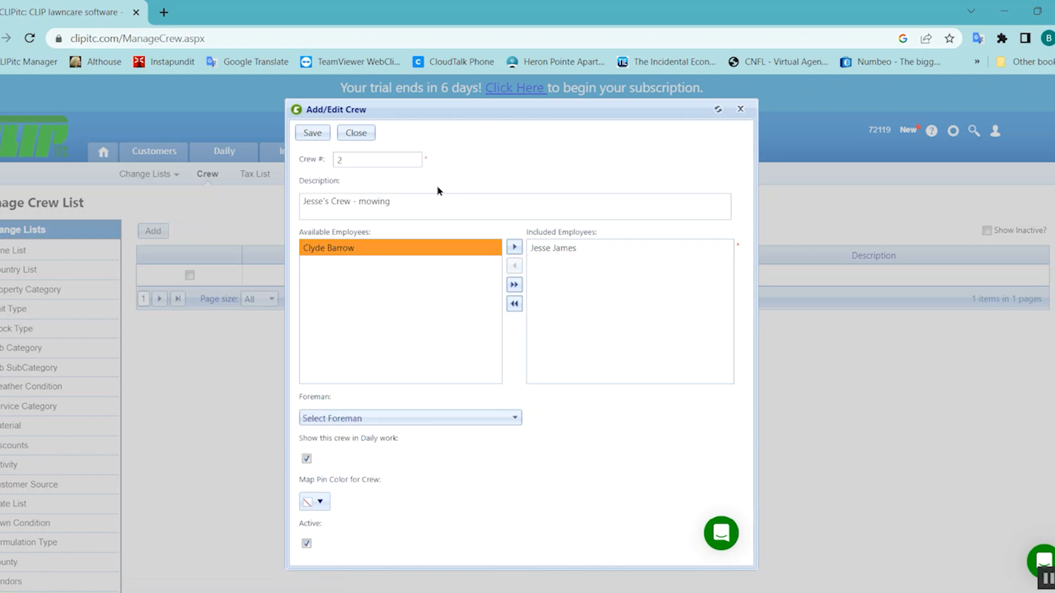
{"action": "scroll", "scroll_direction": "down", "scroll_amount": 3}
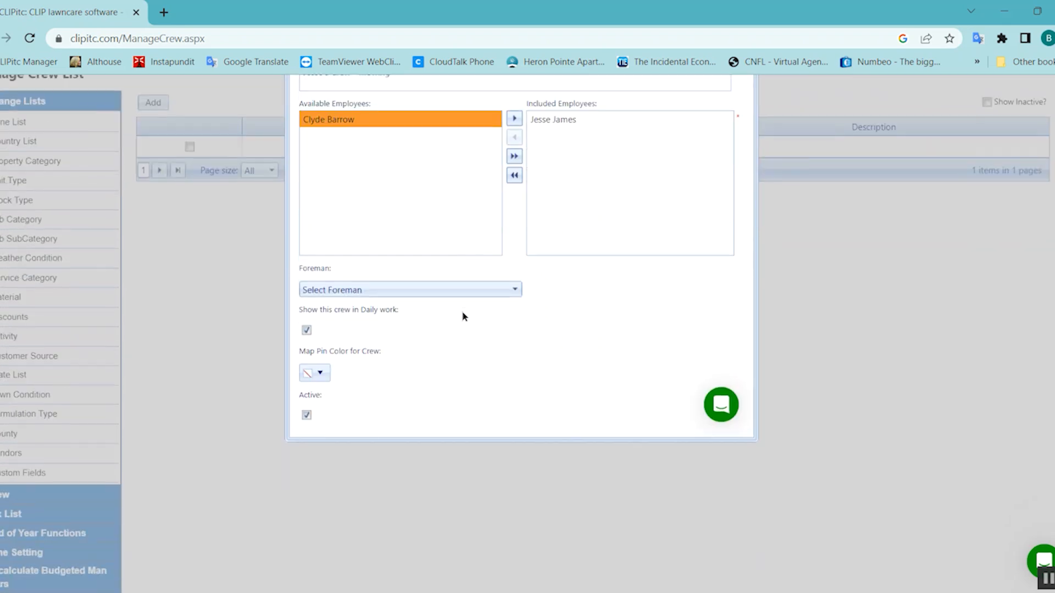
- Choose Jesse James as crew 2's foreman from the Foreman dropdown
{"action": "left_click", "coordinate": [409, 289]}
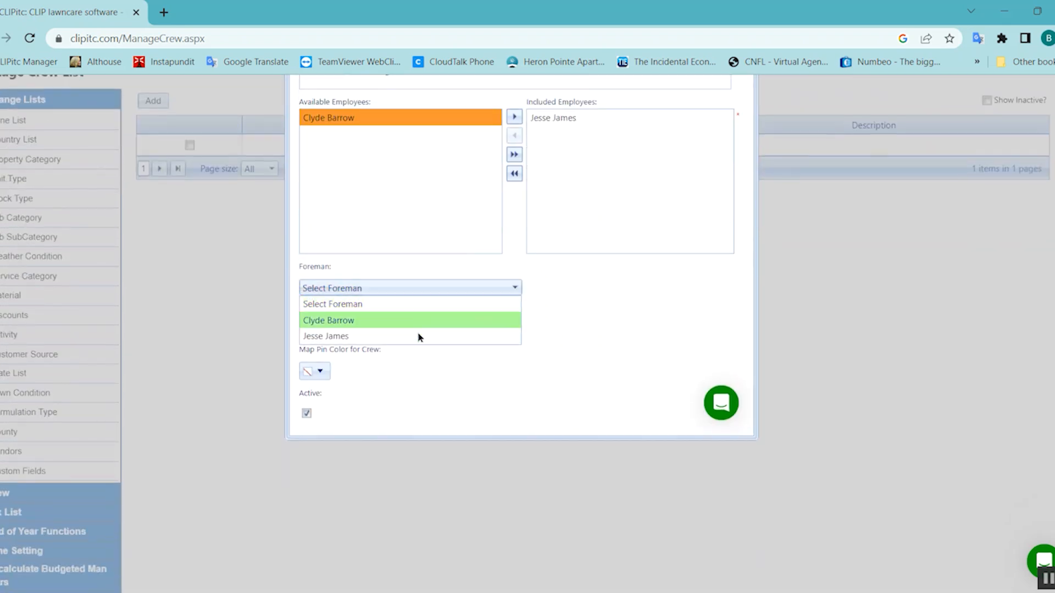
{"action": "left_click", "coordinate": [326, 335]}
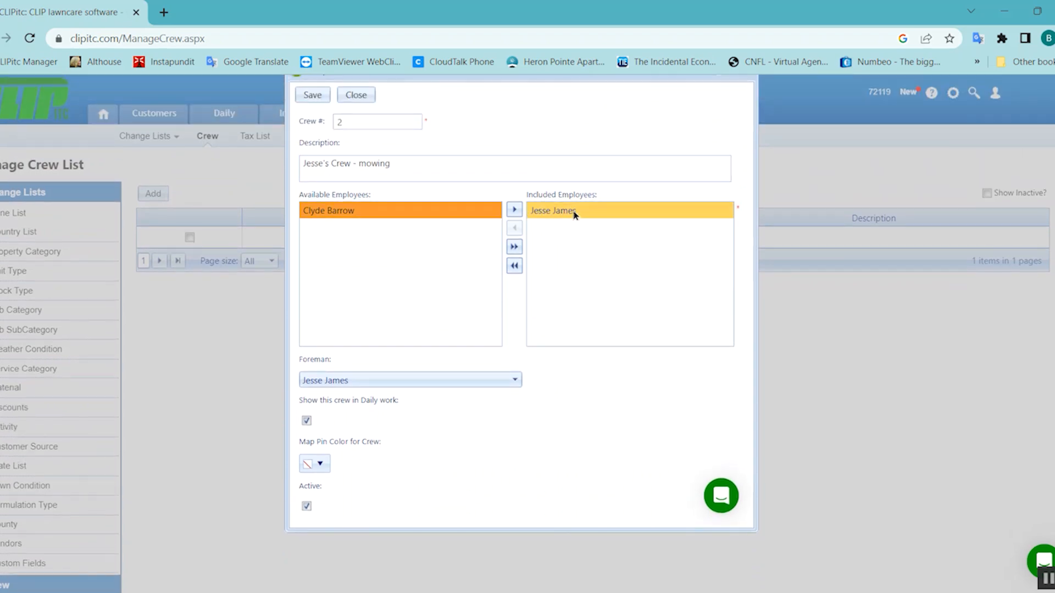
{"action": "mouse_move", "coordinate": [539, 242]}
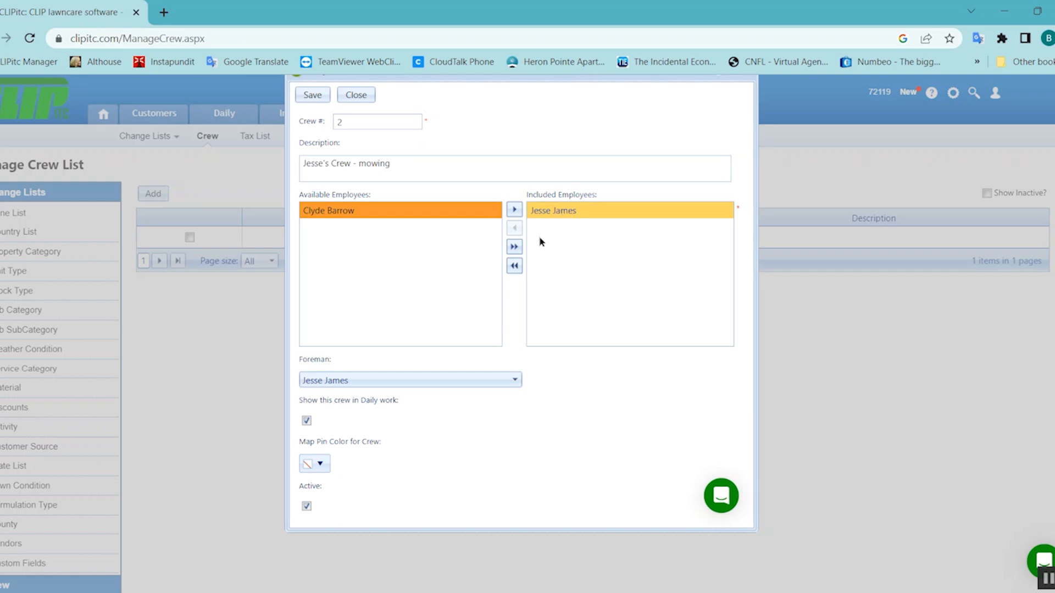
{"action": "left_click", "coordinate": [408, 380]}
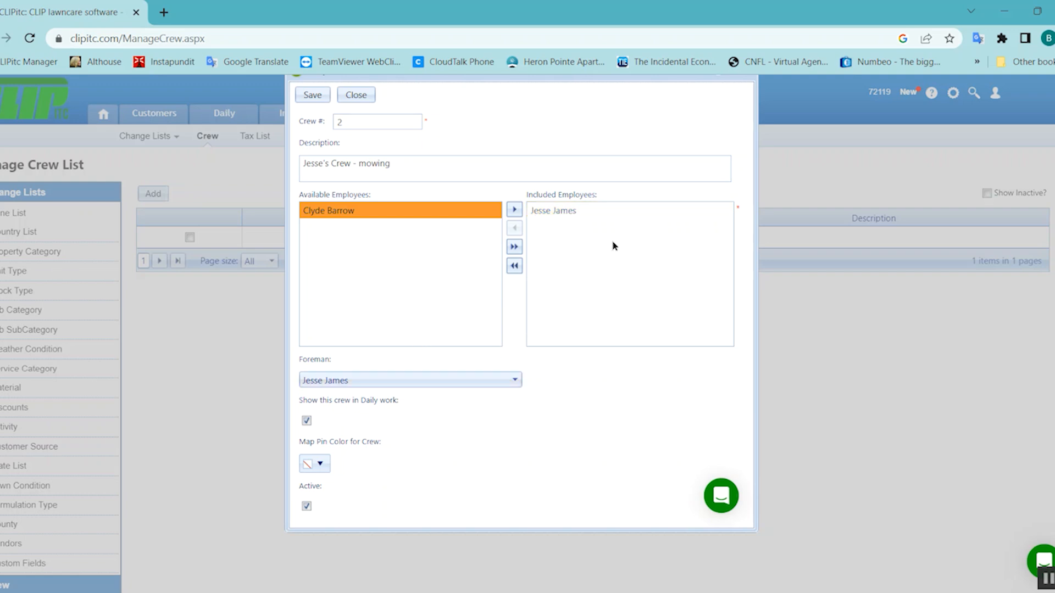
{"action": "mouse_move", "coordinate": [487, 369]}
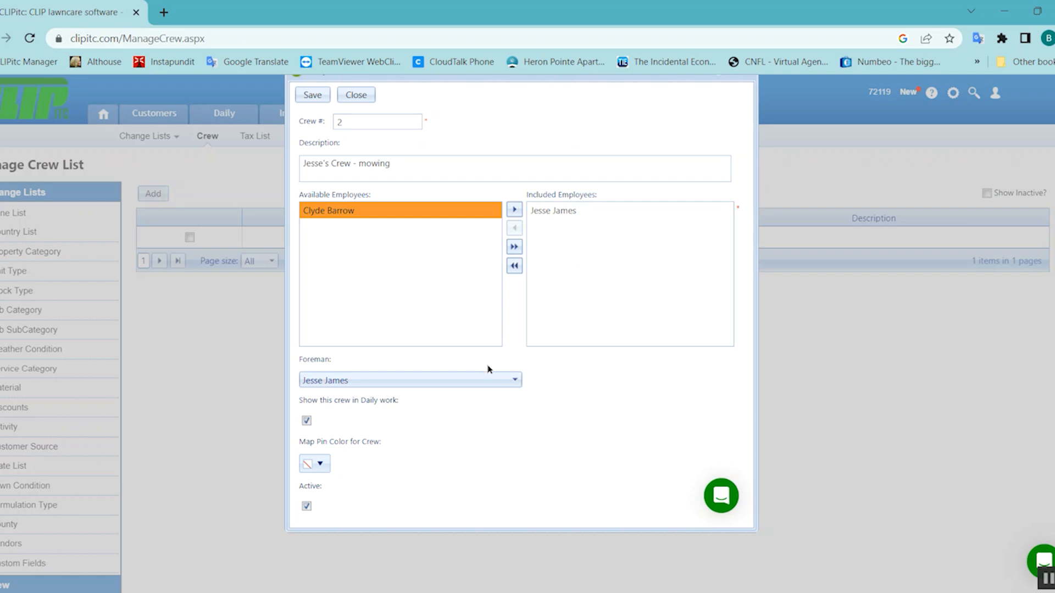
{"action": "left_click", "coordinate": [409, 380]}
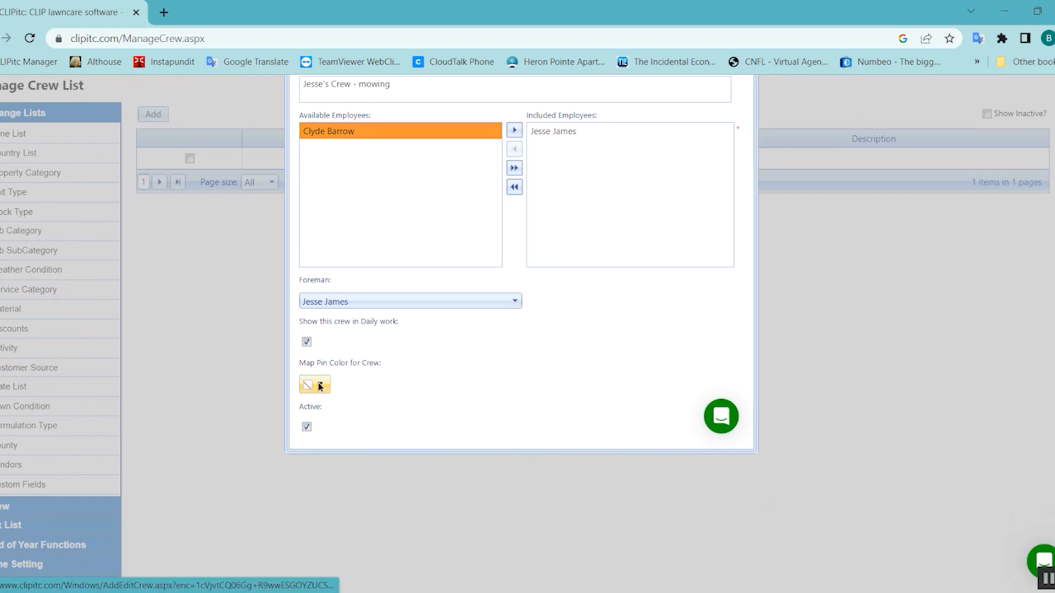
- Pick a reddish map pin colour for crew 2 and save the crew
{"action": "left_click", "coordinate": [314, 385]}
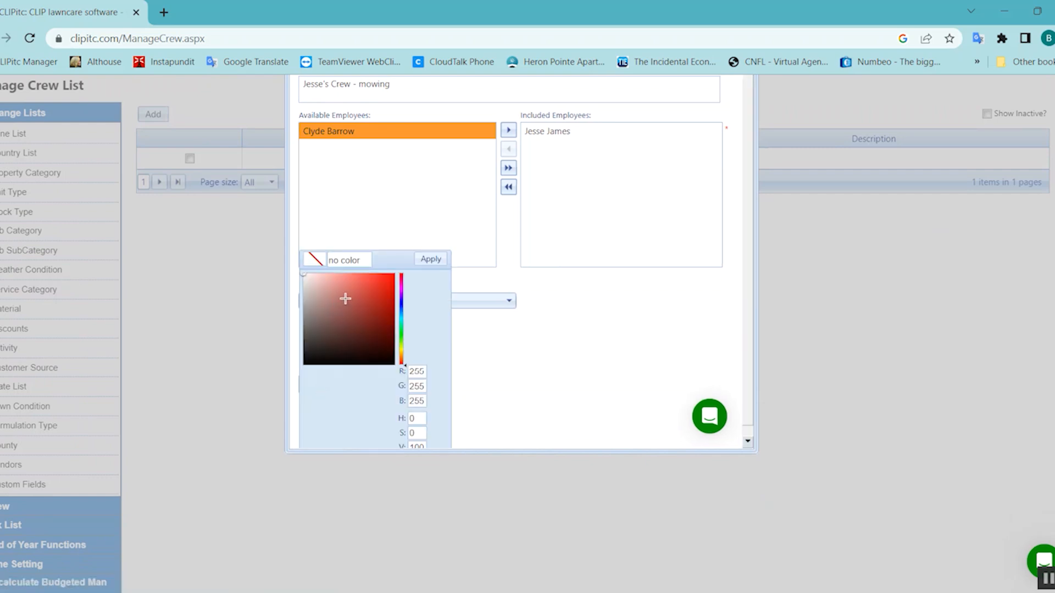
{"action": "left_click", "coordinate": [347, 297]}
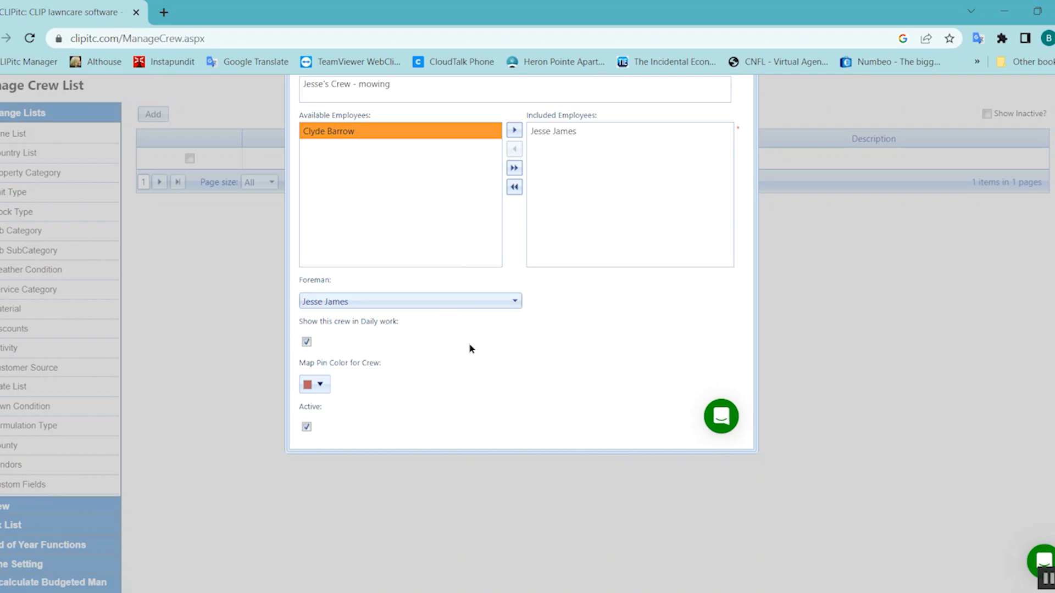
{"action": "mouse_move", "coordinate": [311, 441]}
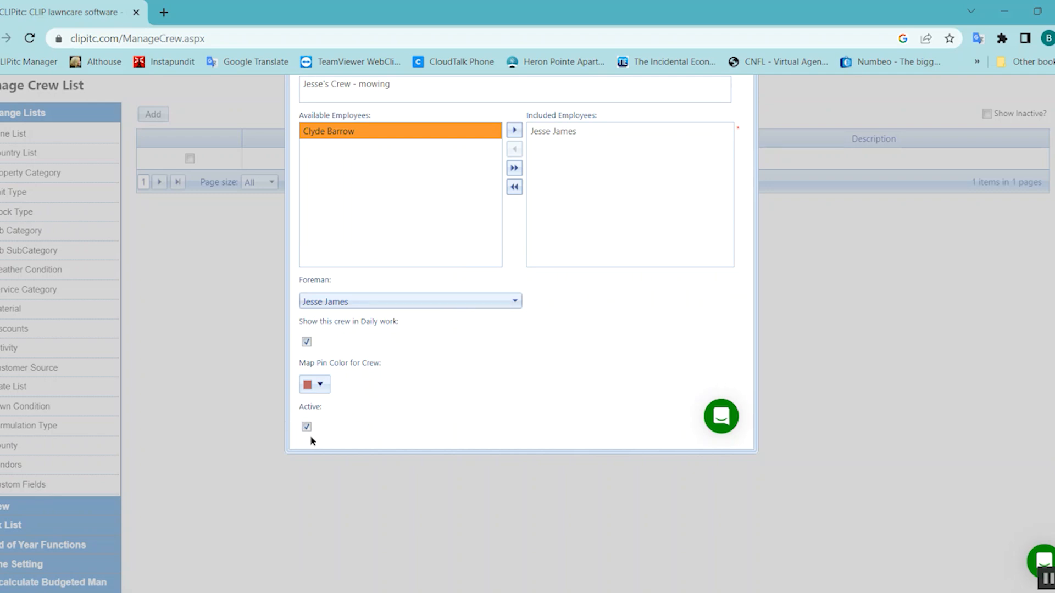
{"action": "mouse_move", "coordinate": [442, 392]}
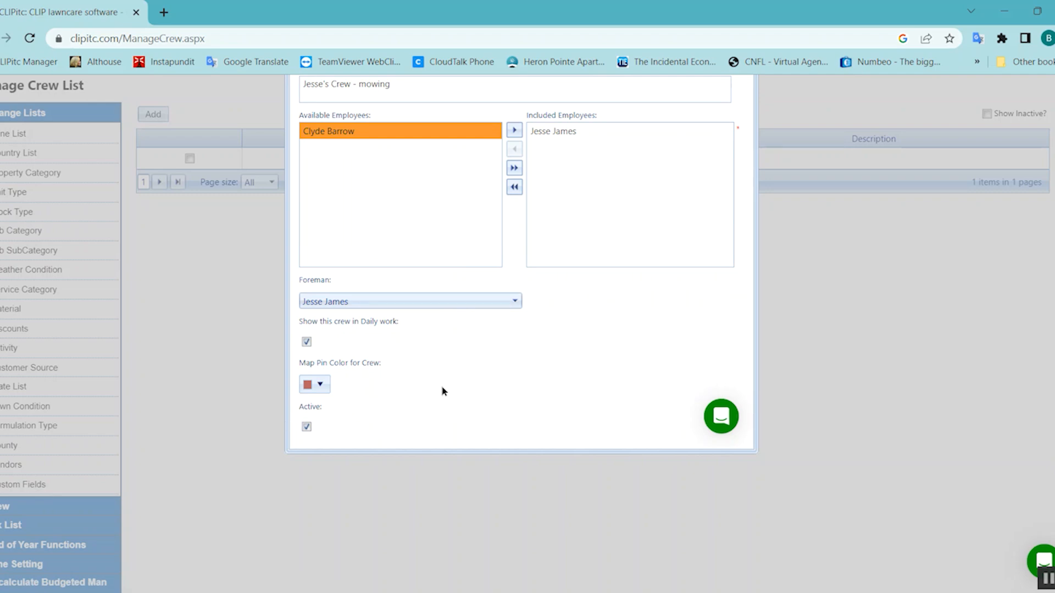
{"action": "mouse_move", "coordinate": [440, 401]}
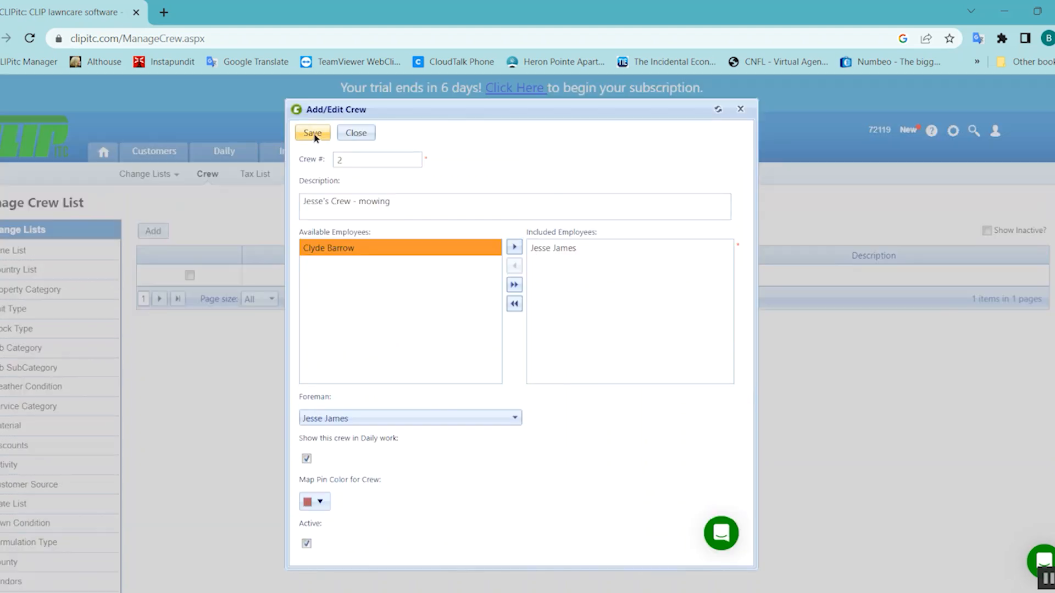
{"action": "left_click", "coordinate": [312, 132]}
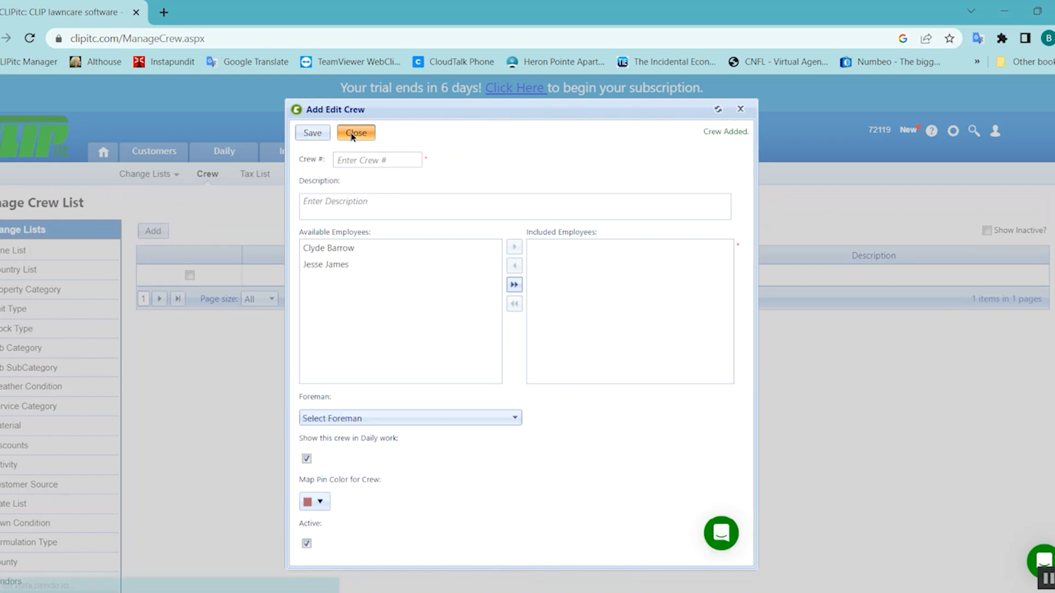
- Rename crew 1 to Clyde's Mowing Crew, save it and return to the crew list
{"action": "left_click", "coordinate": [356, 132]}
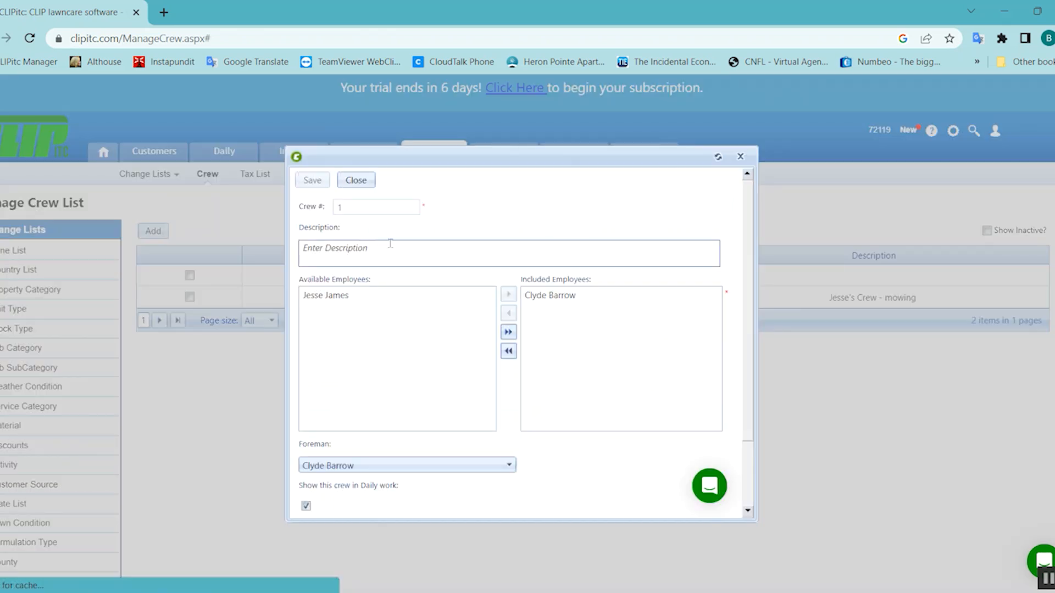
{"action": "type", "text": "Clyde's"}
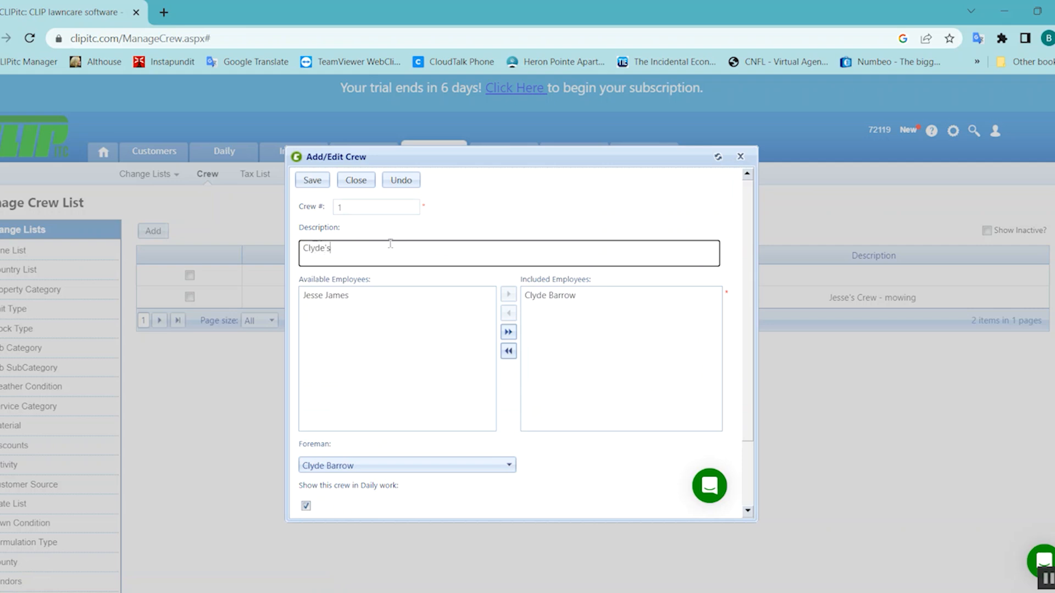
{"action": "type", "text": "Mowing Crew"}
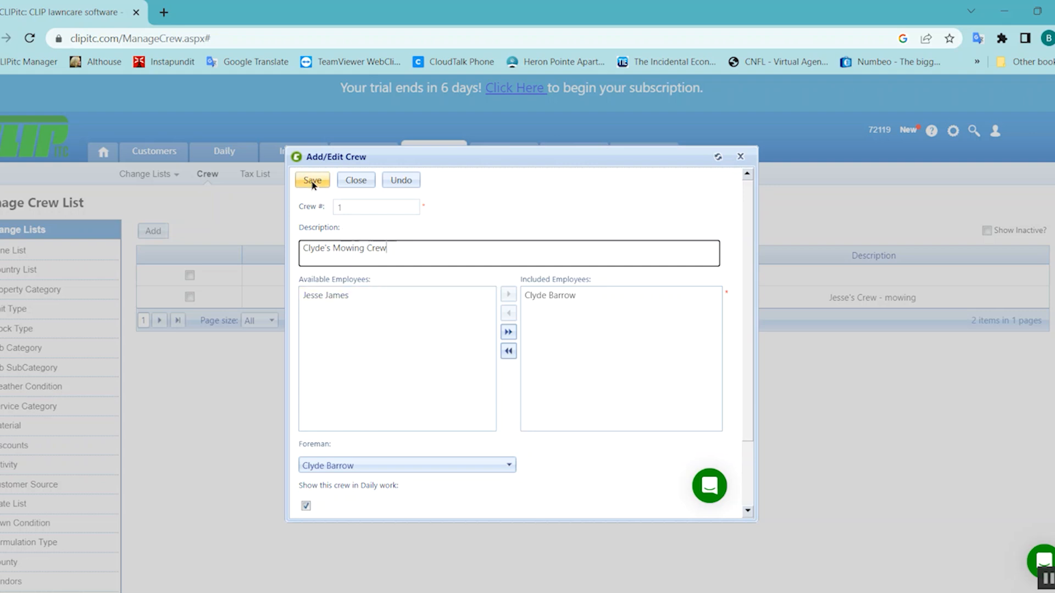
{"action": "left_click", "coordinate": [312, 180]}
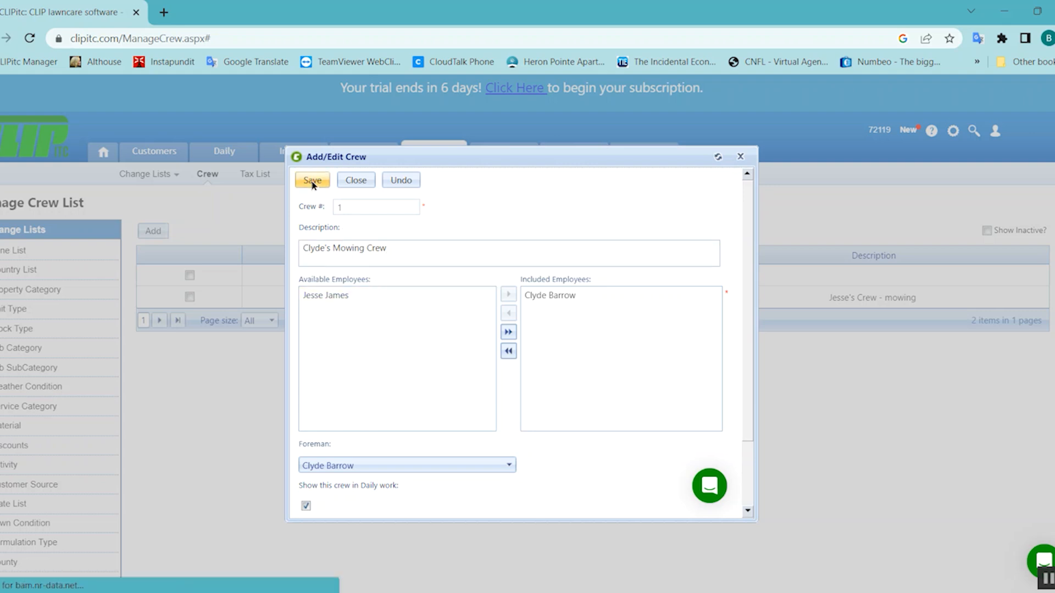
{"action": "left_click", "coordinate": [312, 180]}
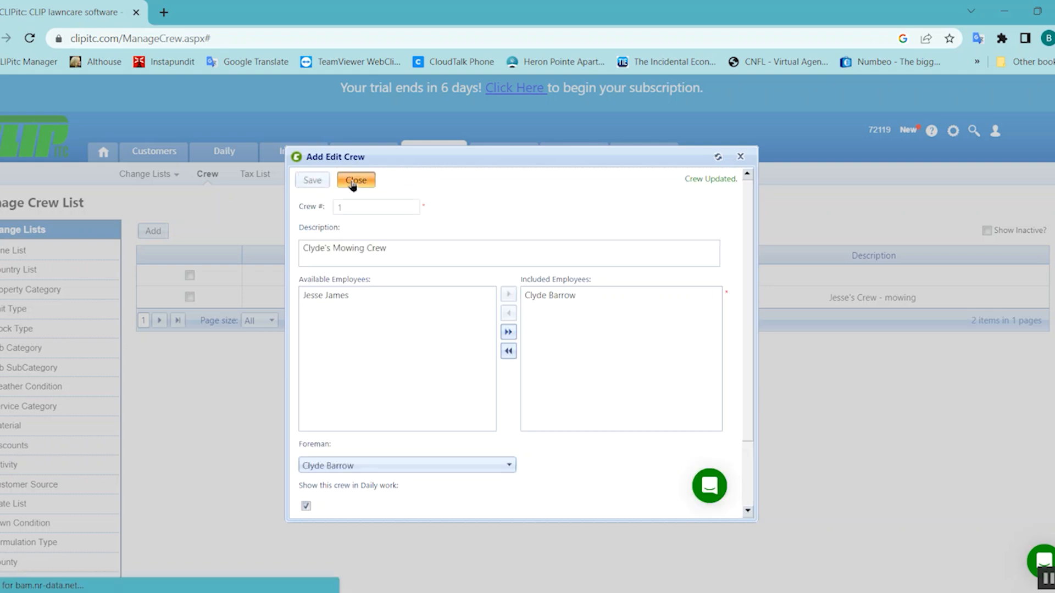
{"action": "left_click", "coordinate": [355, 179]}
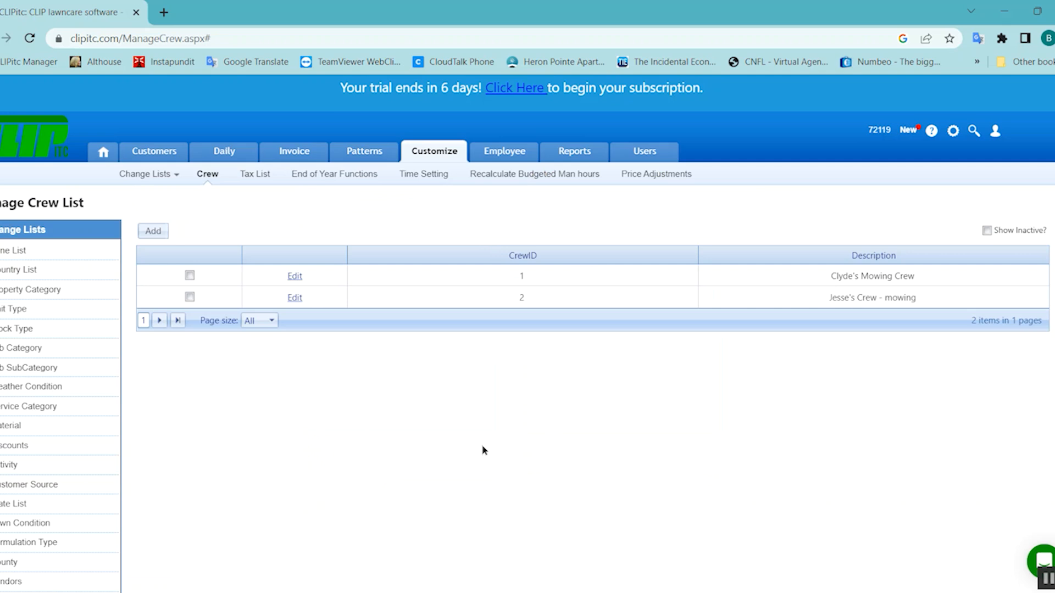
{"action": "mouse_move", "coordinate": [210, 321]}
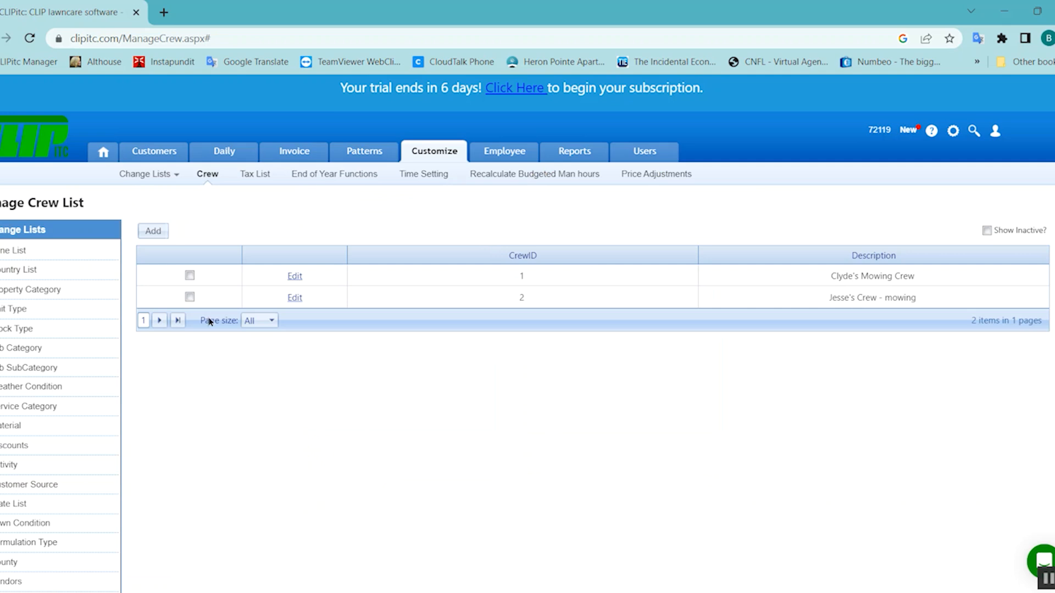
- Start crew 10, Applicator, with Clyde Barrow included and set as foreman
{"action": "left_click", "coordinate": [152, 230]}
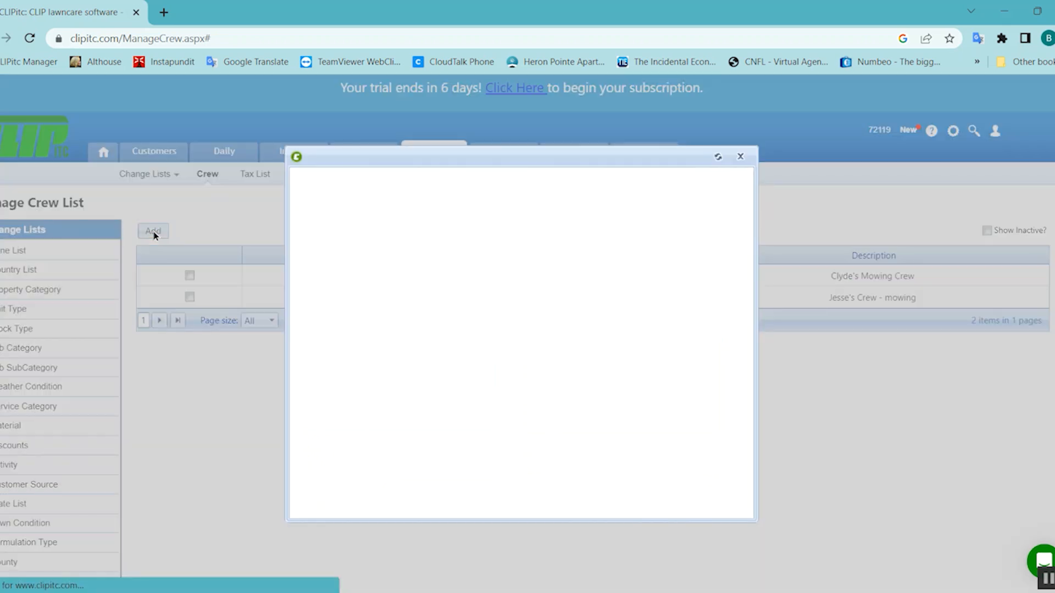
{"action": "left_click", "coordinate": [153, 230]}
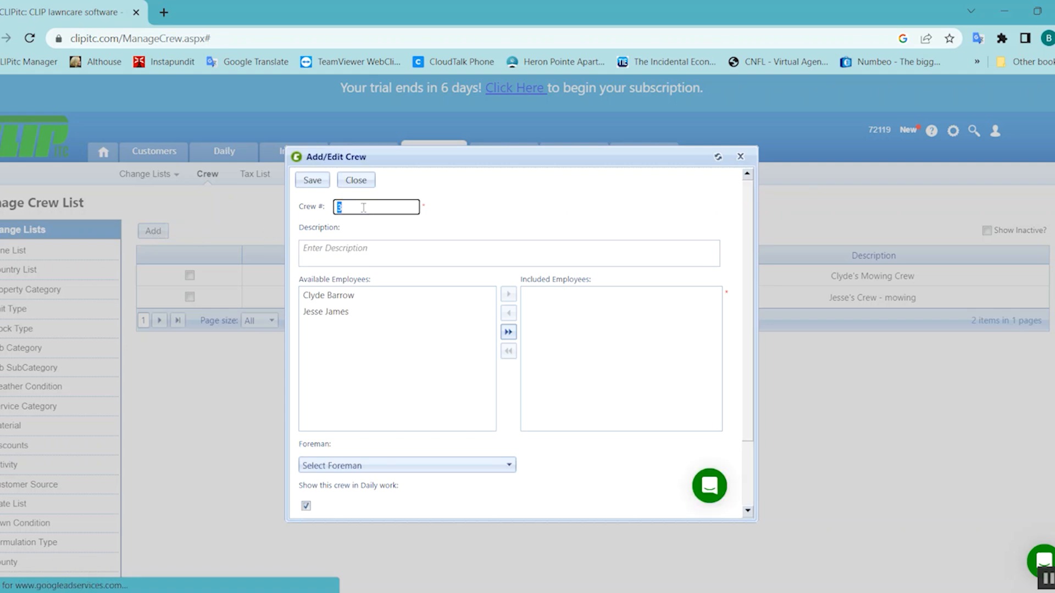
{"action": "type", "text": "10"}
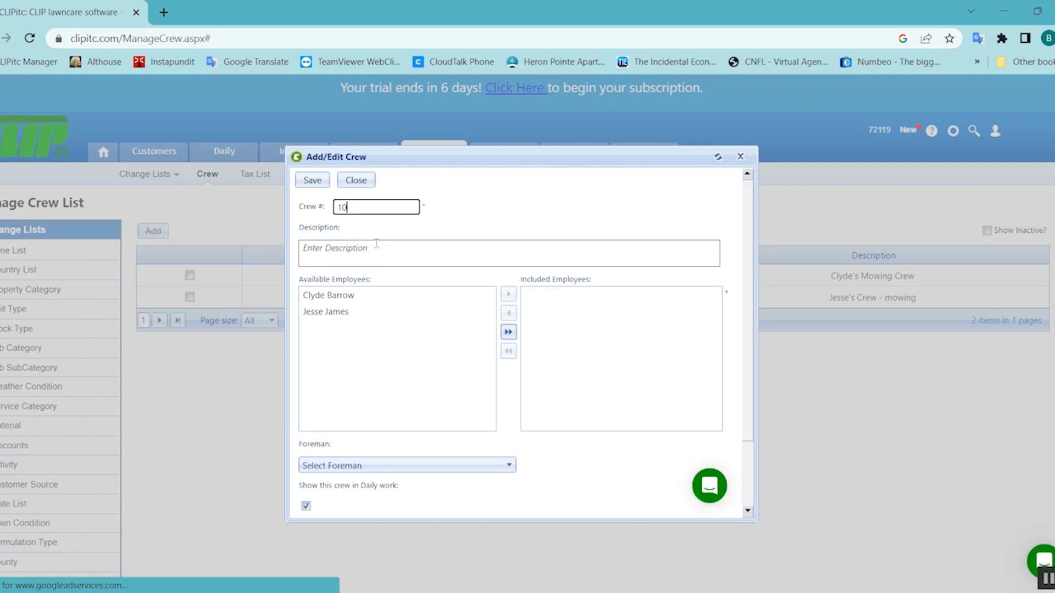
{"action": "type", "text": "Applicato"}
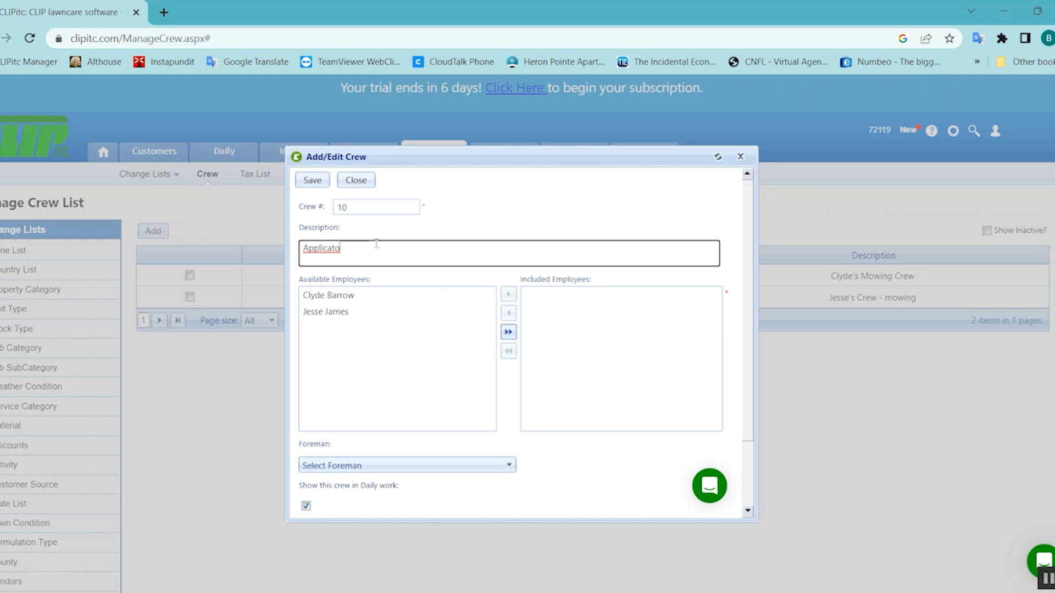
{"action": "left_click", "coordinate": [329, 296]}
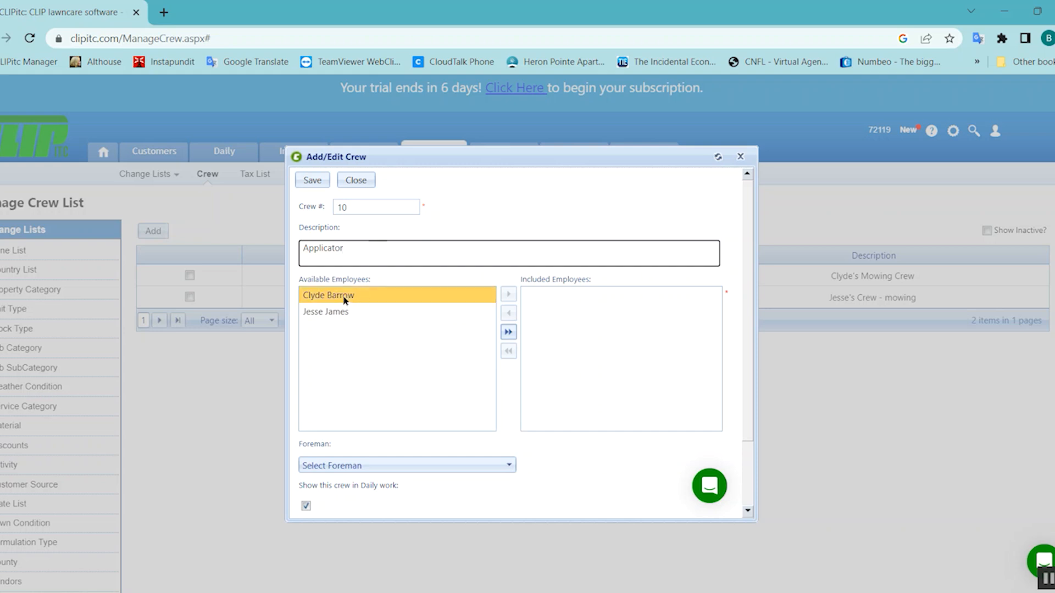
{"action": "left_click", "coordinate": [508, 294]}
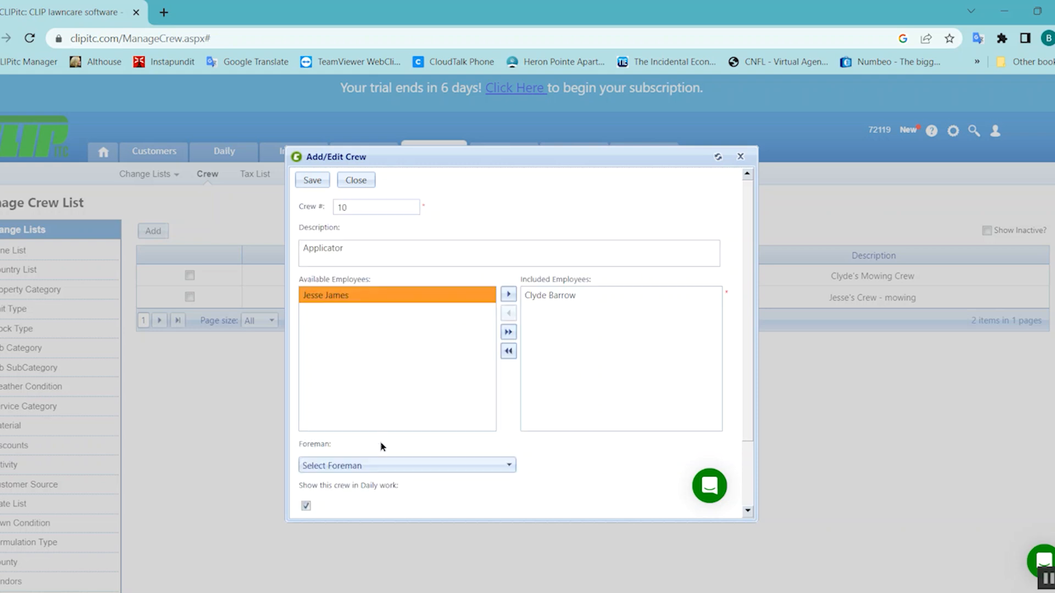
{"action": "left_click", "coordinate": [407, 465]}
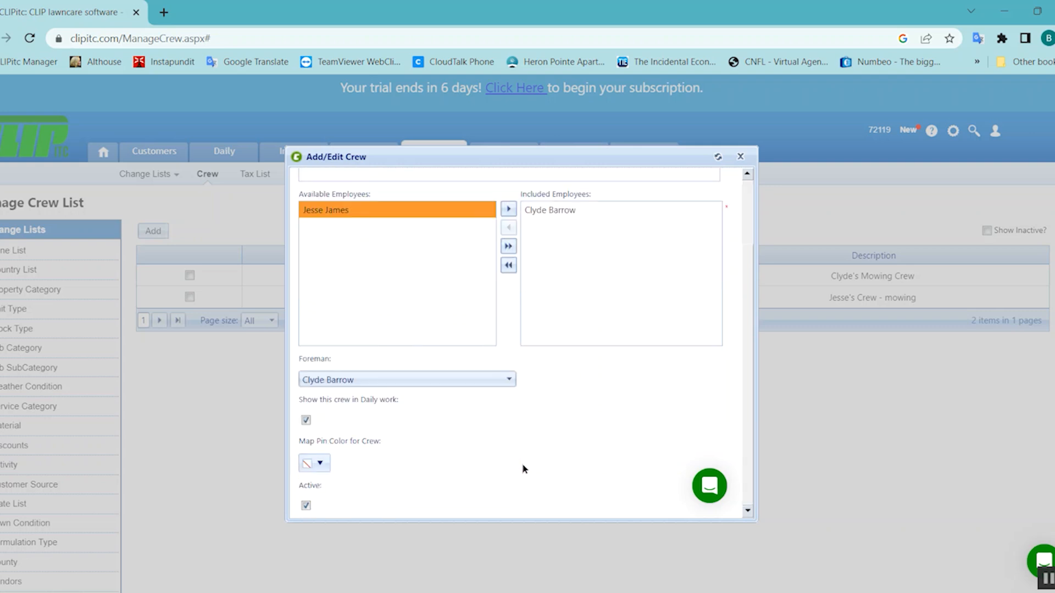
- Give the Applicator crew a dark green map pin colour and save it
{"action": "left_click", "coordinate": [320, 463]}
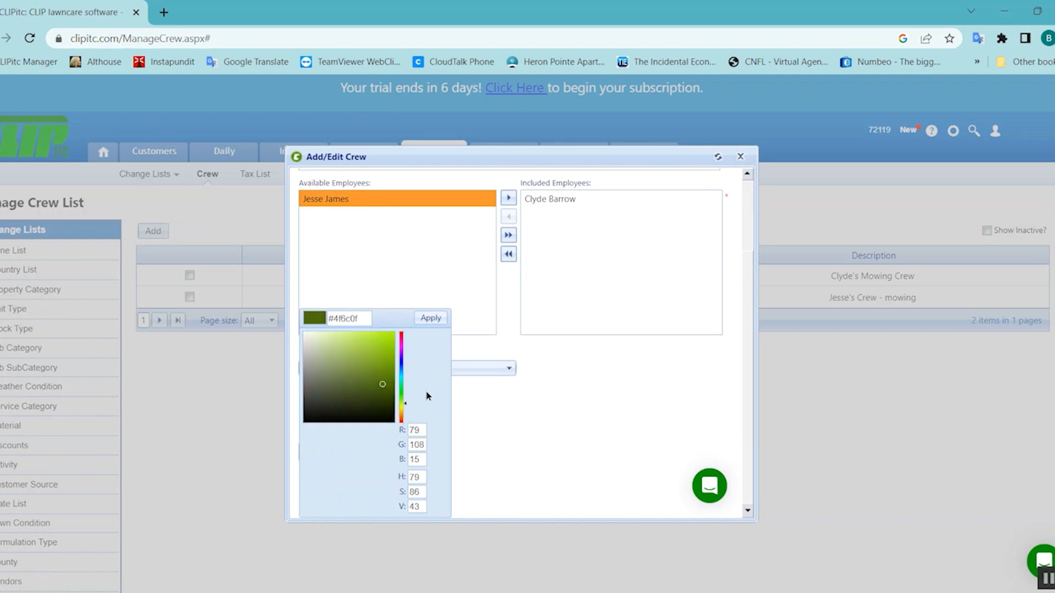
{"action": "left_click", "coordinate": [429, 317]}
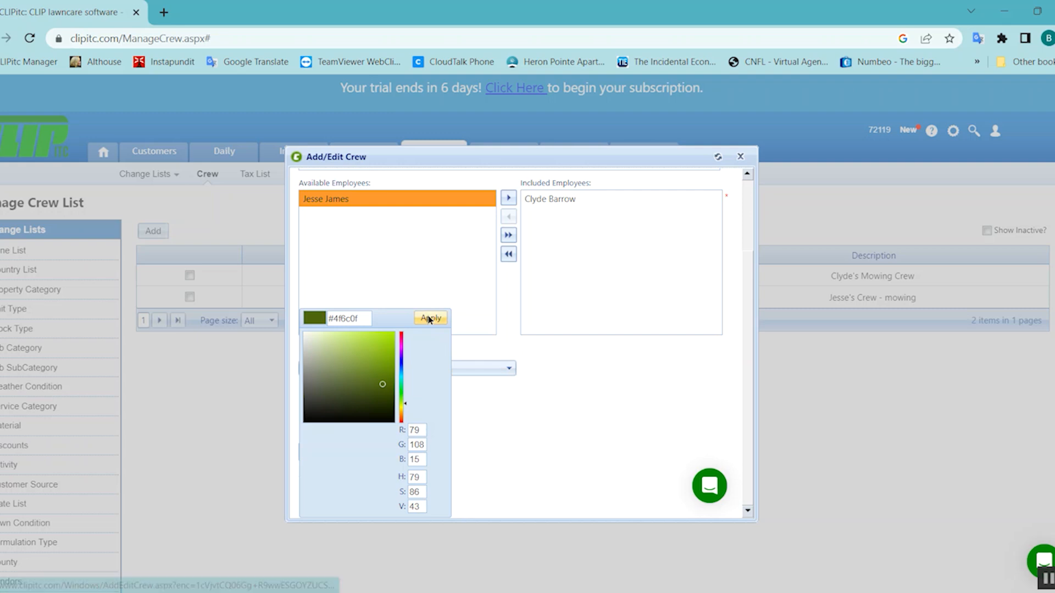
{"action": "left_click", "coordinate": [430, 317]}
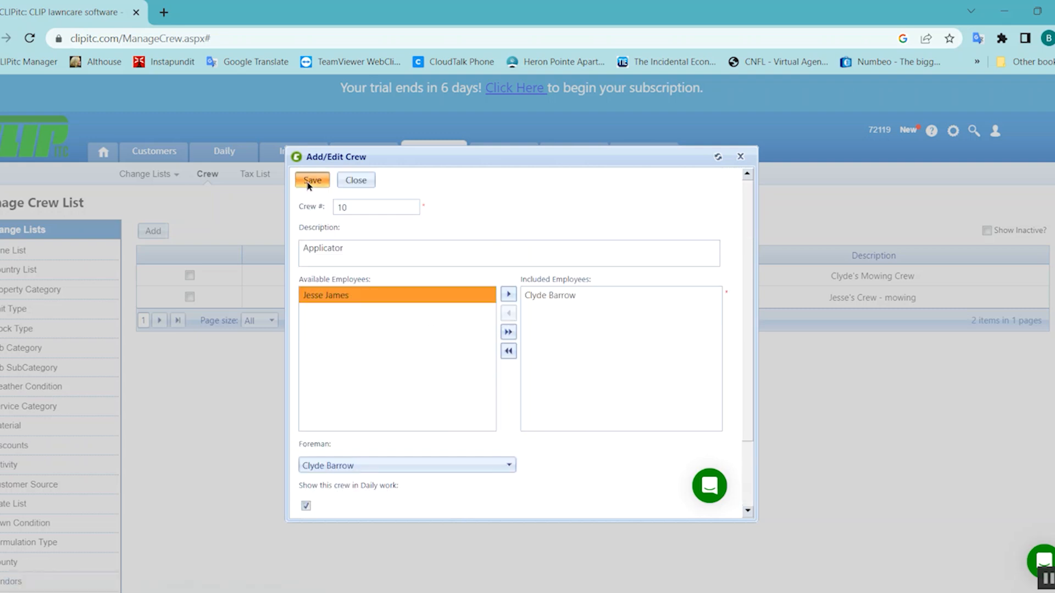
{"action": "left_click", "coordinate": [311, 180]}
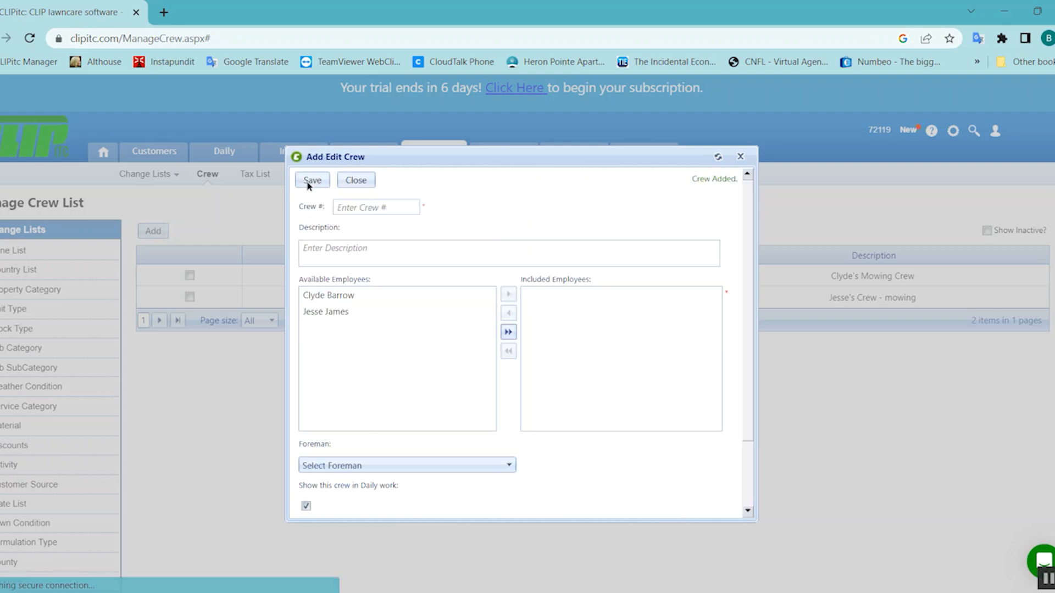
- Enter crew 20, Irrigation Tech, and include Jesse James as its member
{"action": "left_click", "coordinate": [376, 206]}
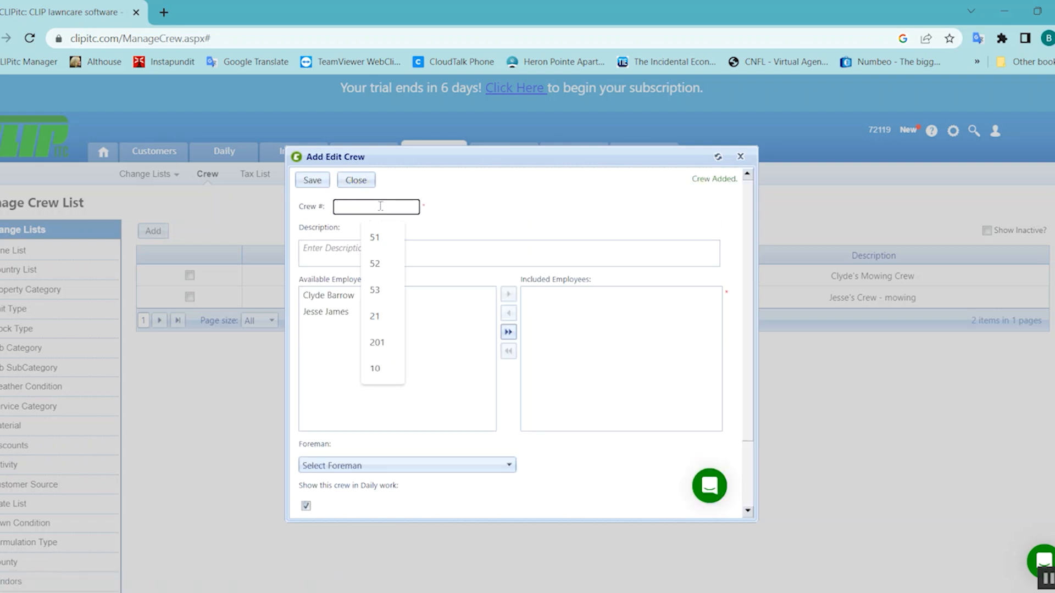
{"action": "type", "text": "20"}
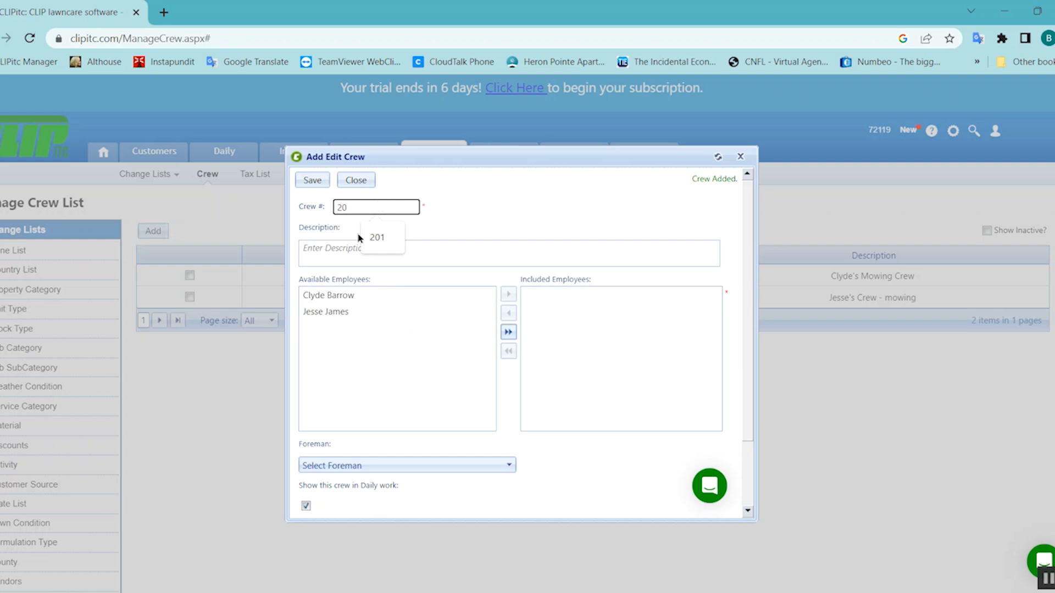
{"action": "left_click", "coordinate": [508, 254]}
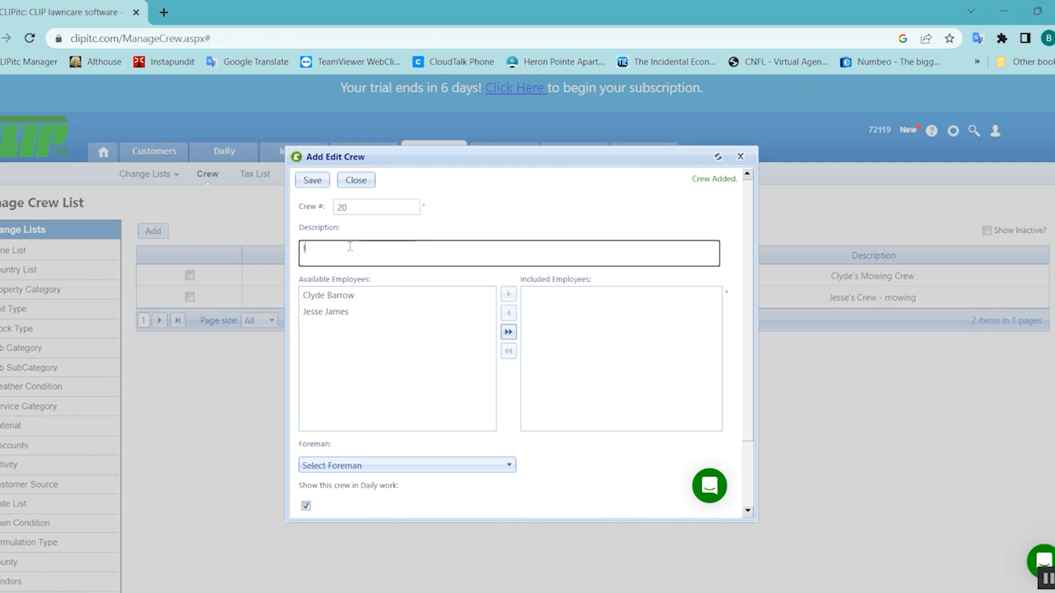
{"action": "type", "text": "Irrigation Tech"}
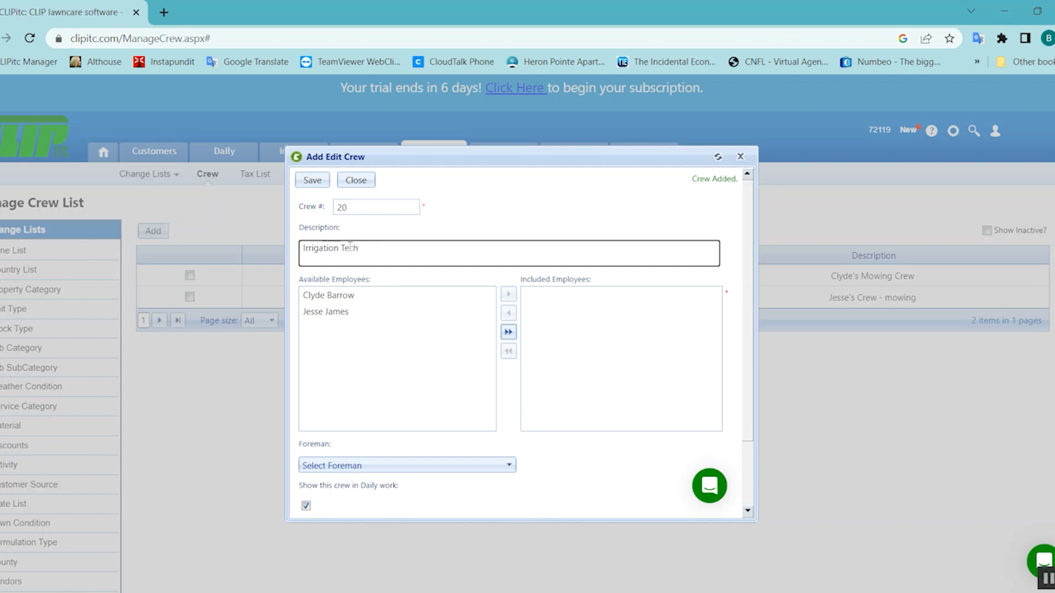
{"action": "left_click", "coordinate": [325, 312]}
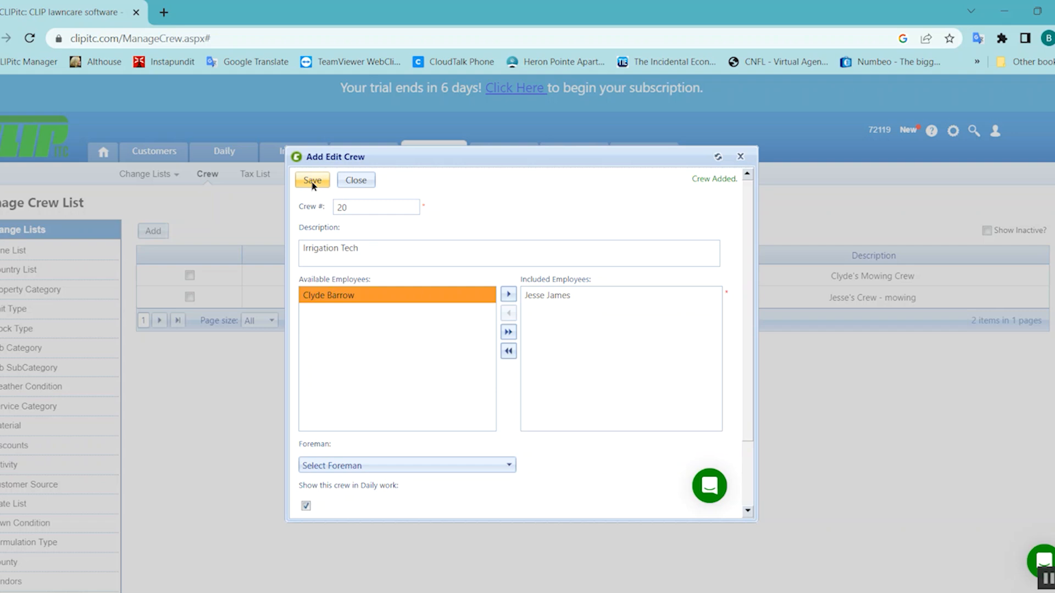
- Make Jesse James the foreman, save crew 20 and return to the four-crew list
{"action": "left_click", "coordinate": [407, 465]}
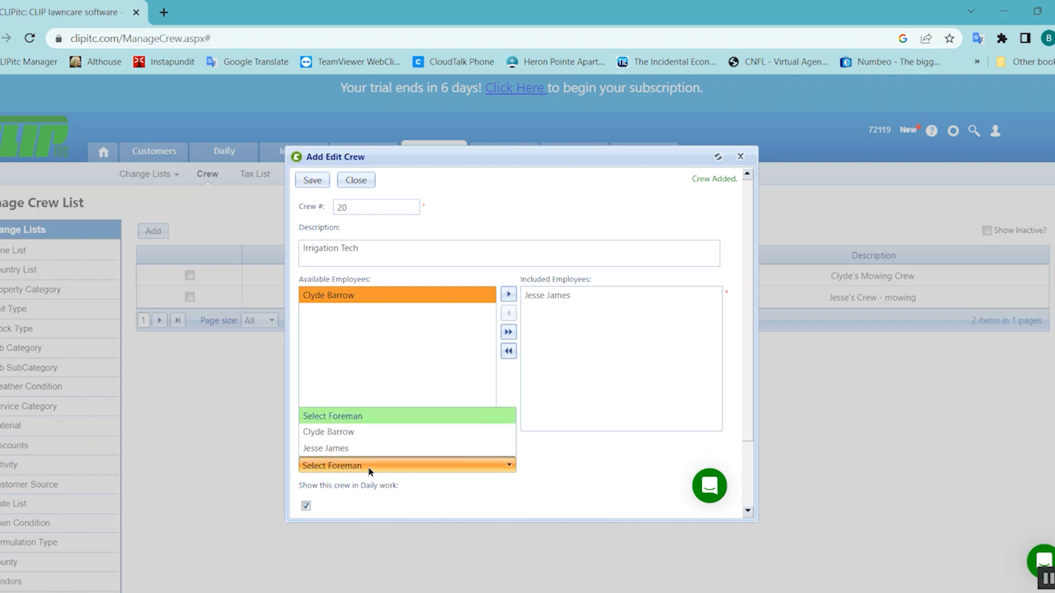
{"action": "left_click", "coordinate": [325, 449]}
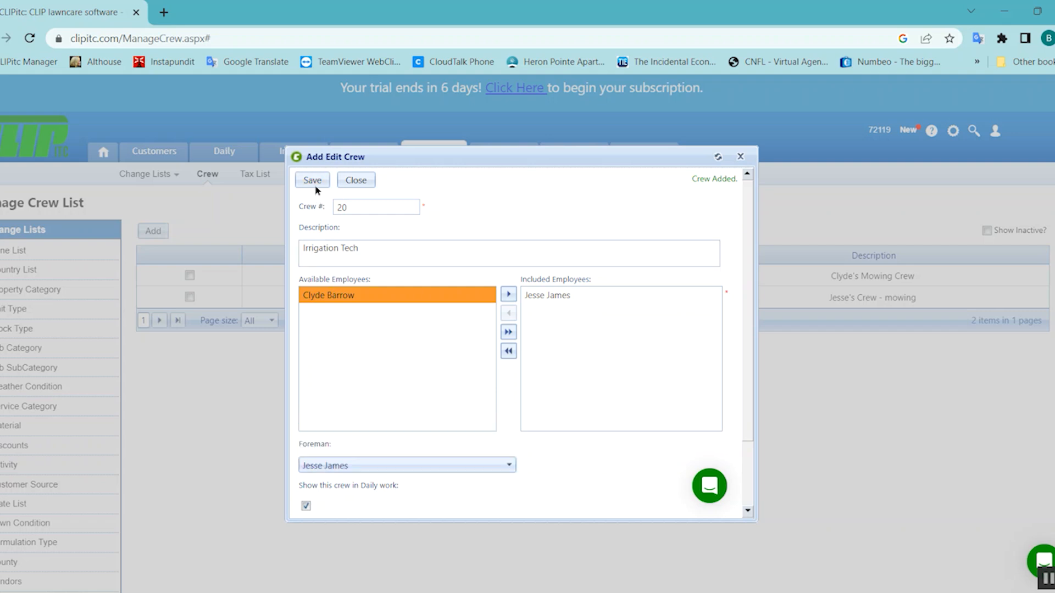
{"action": "left_click", "coordinate": [312, 180]}
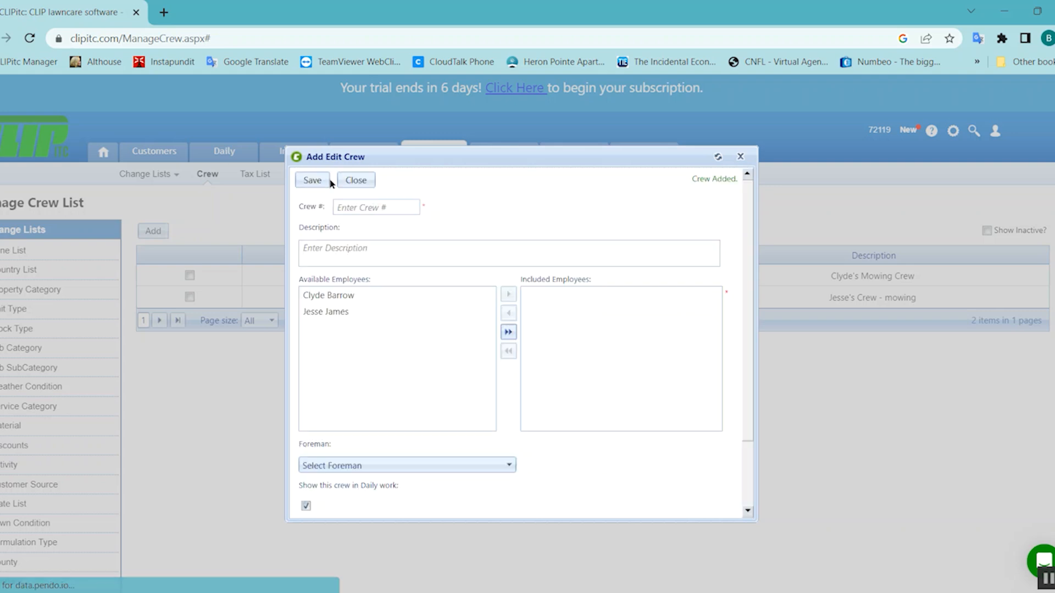
{"action": "left_click", "coordinate": [356, 179]}
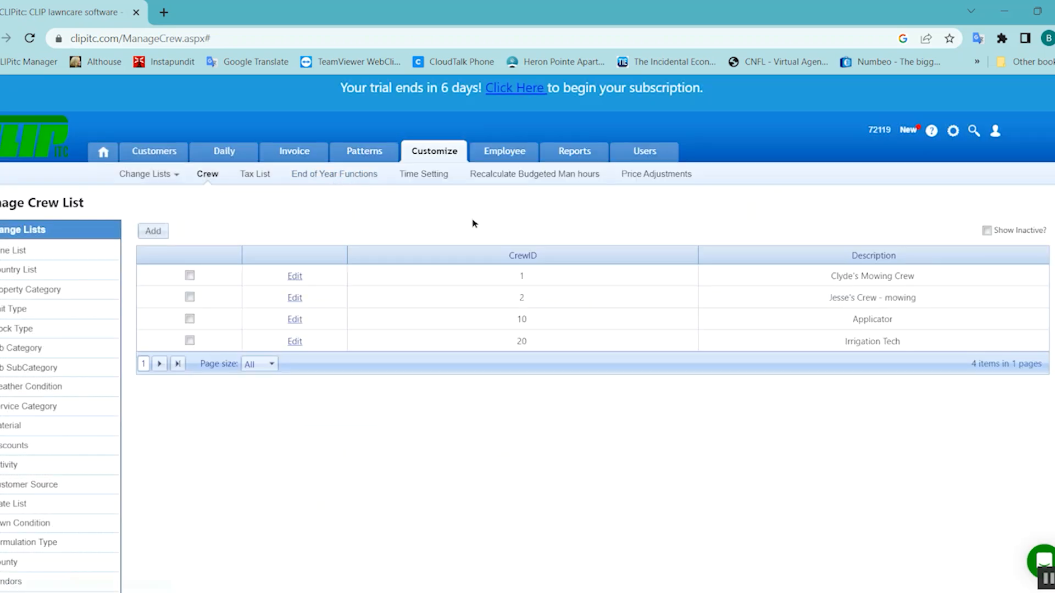